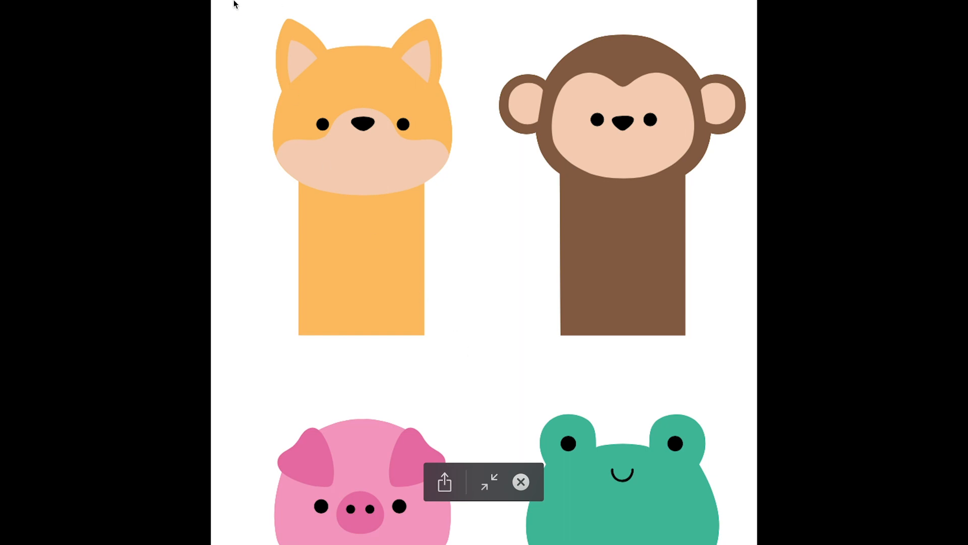
mouse_move(148, 4)
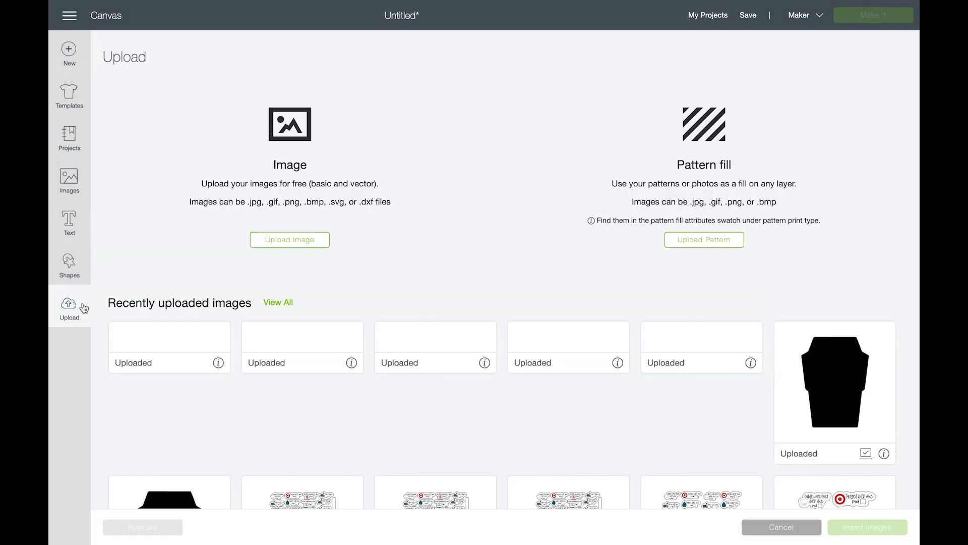
Step: Upload the fox puppet screenshot from the Desktop into the image editor
click(290, 240)
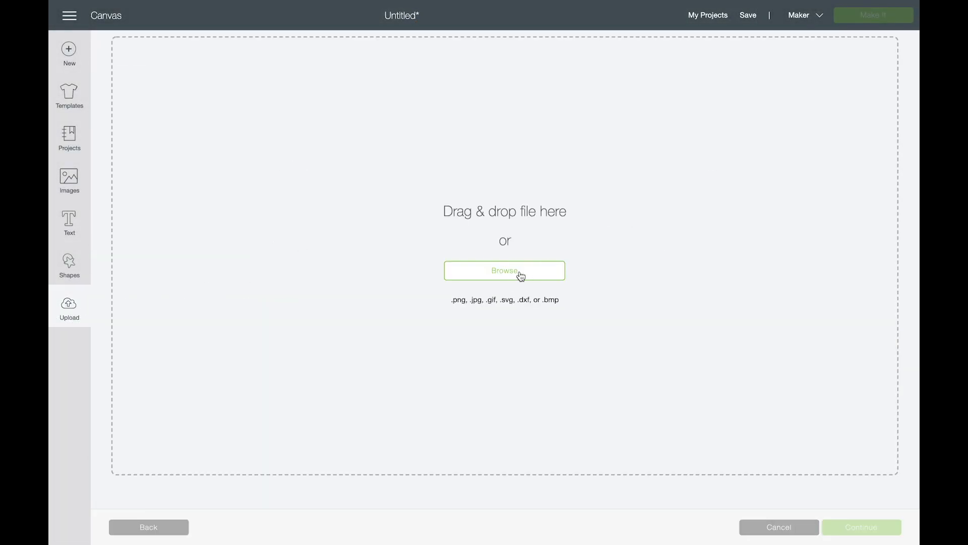
click(504, 271)
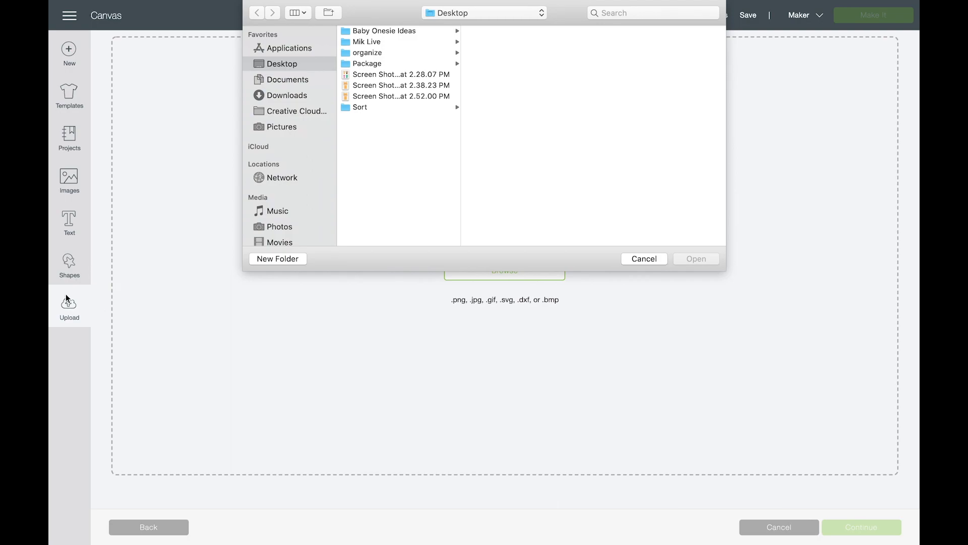
click(401, 97)
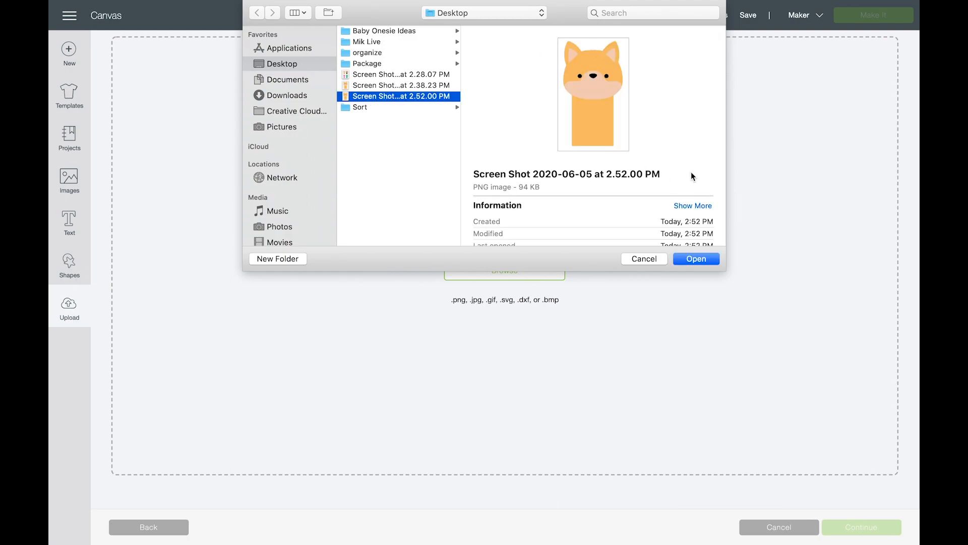
click(695, 259)
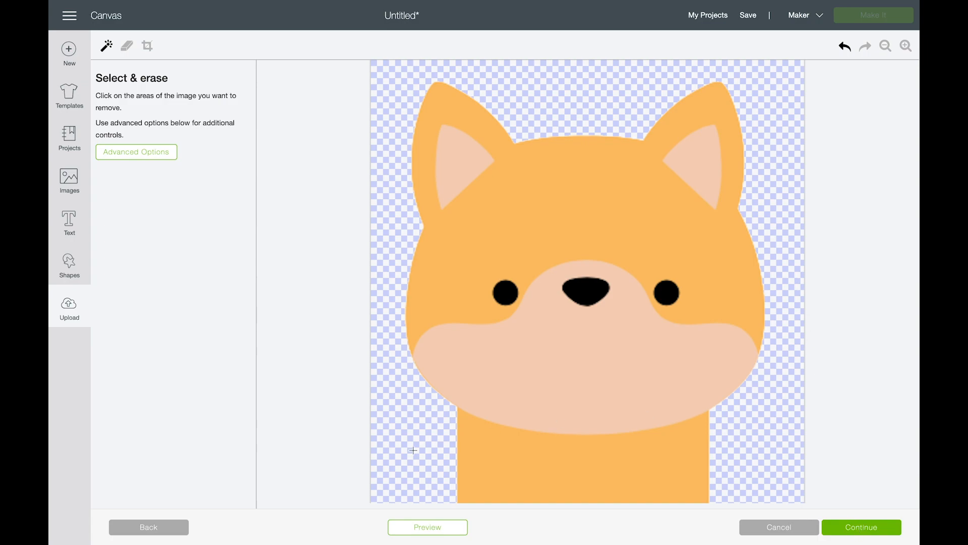
Step: Continue past erasing and save the fox as a Print Then Cut image
click(428, 527)
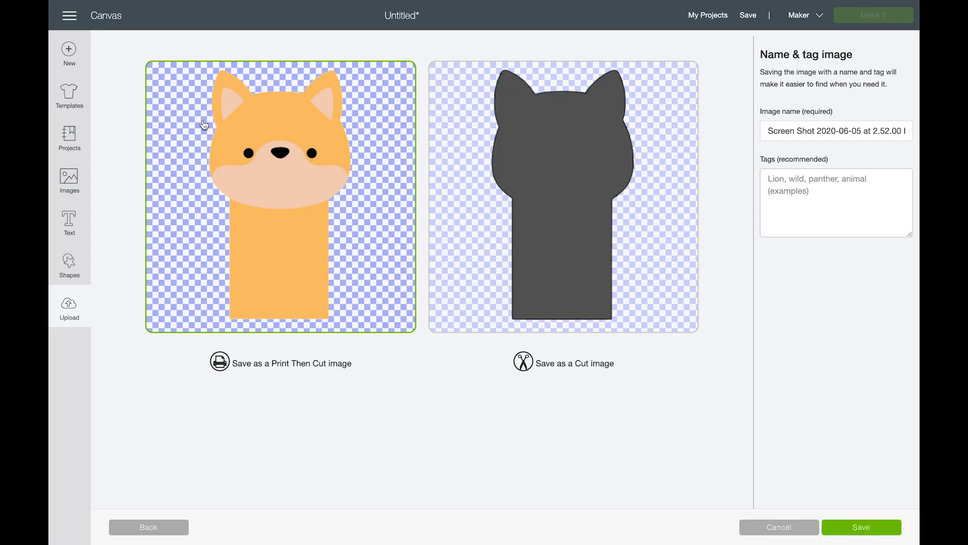
mouse_move(238, 123)
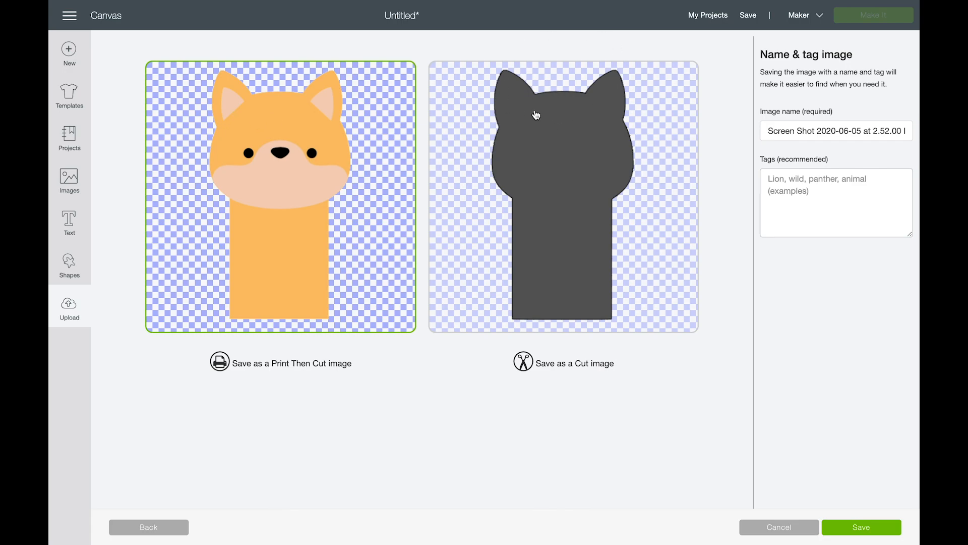
mouse_move(328, 156)
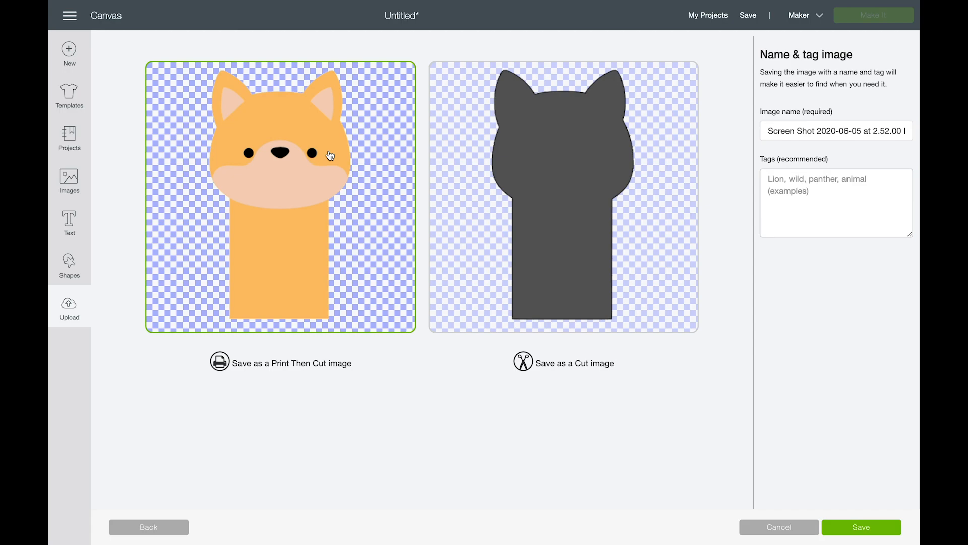
mouse_move(555, 180)
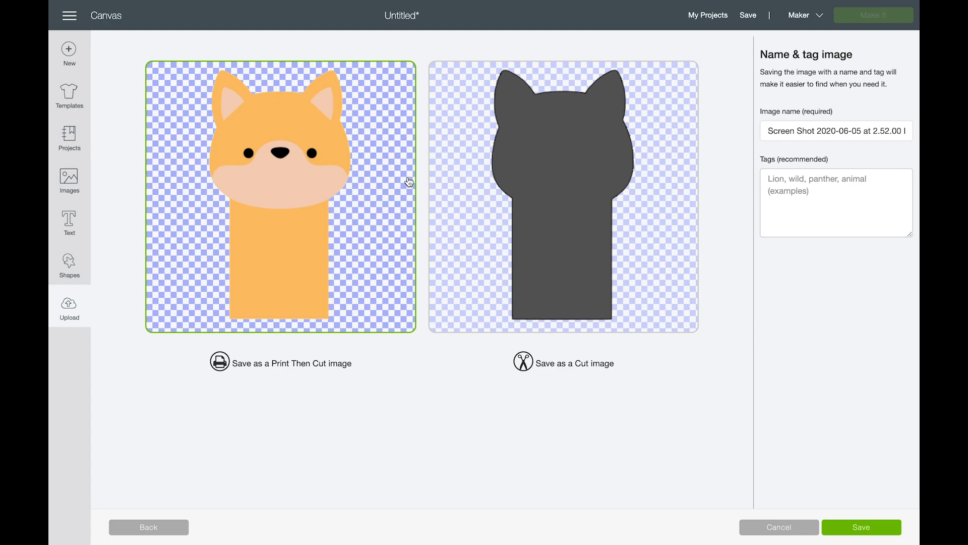
mouse_move(631, 152)
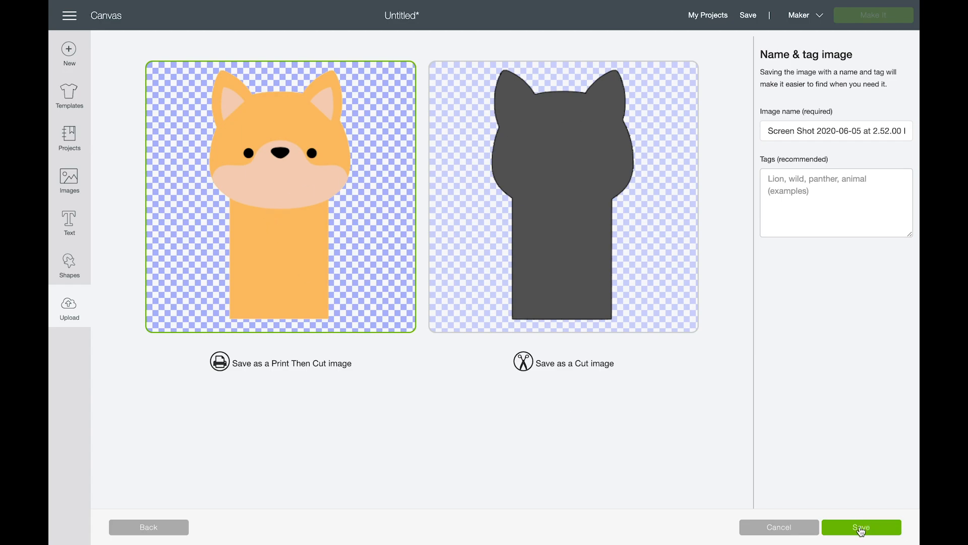
click(861, 526)
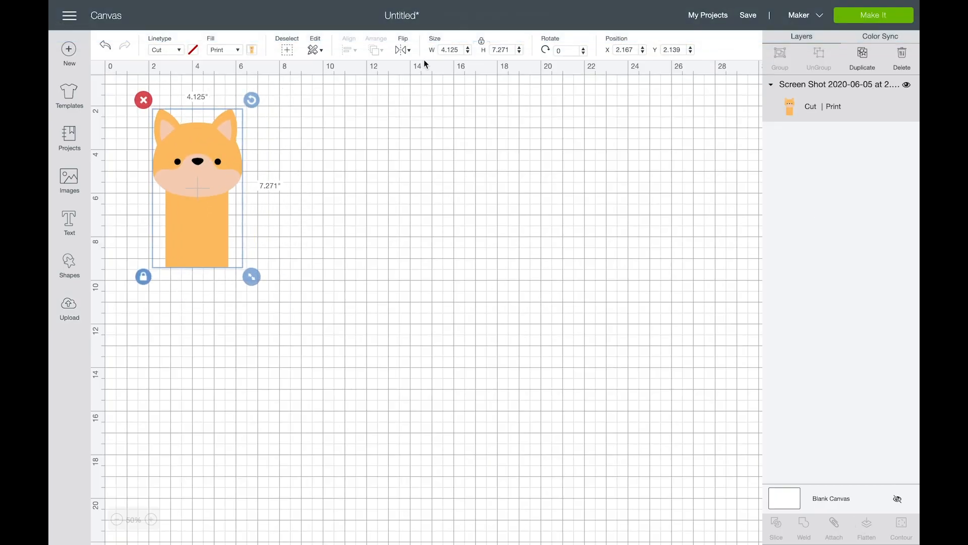
click(873, 15)
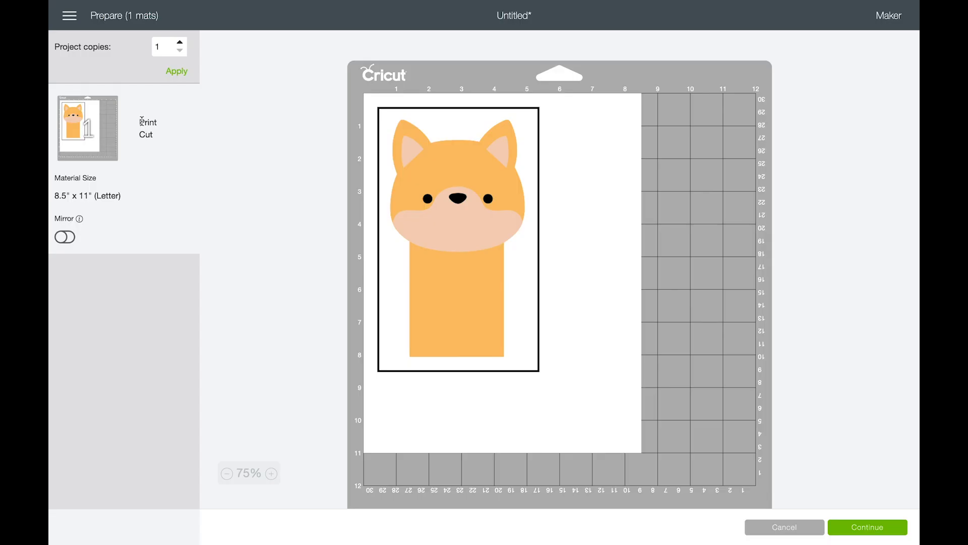
mouse_move(406, 152)
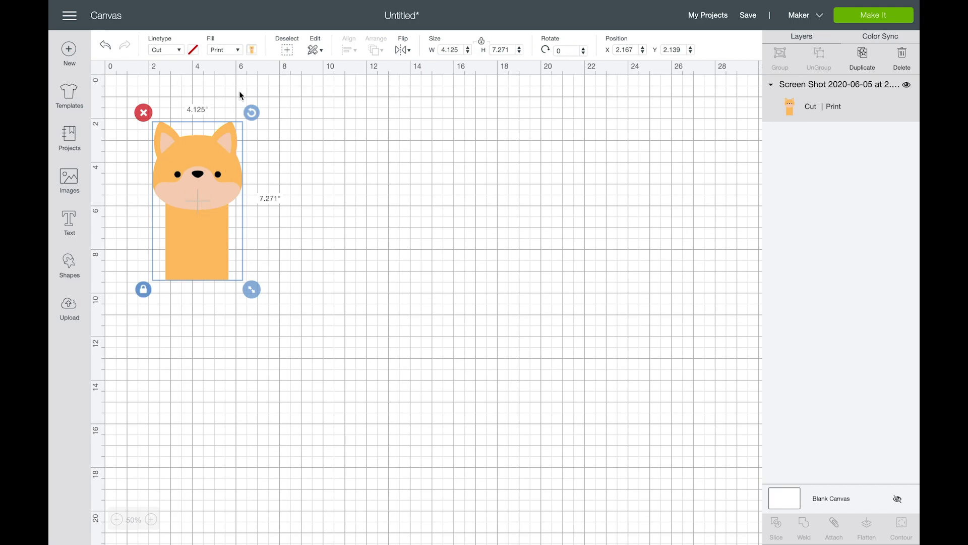
Step: Set the fox to No Fill with an orange cut colour and move it toward the top-left corner
click(236, 49)
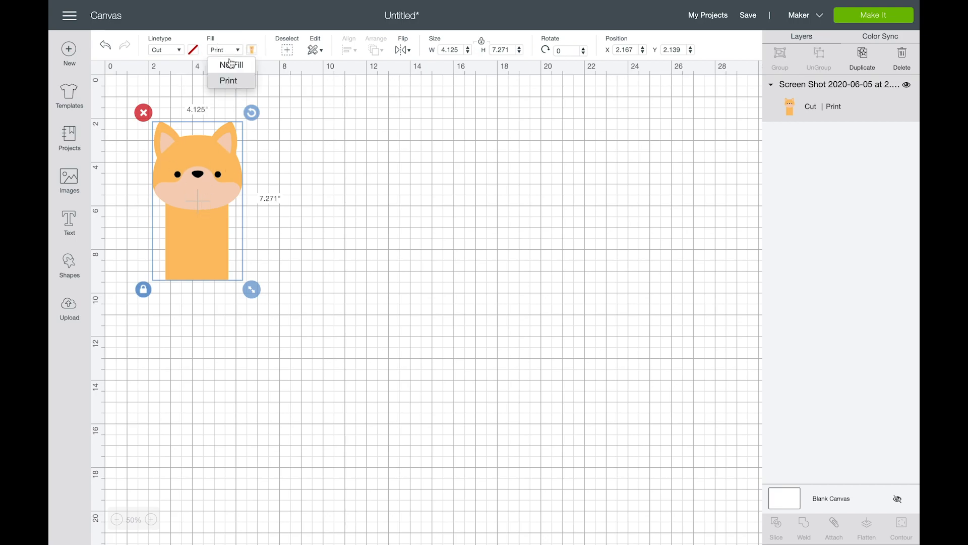
click(232, 64)
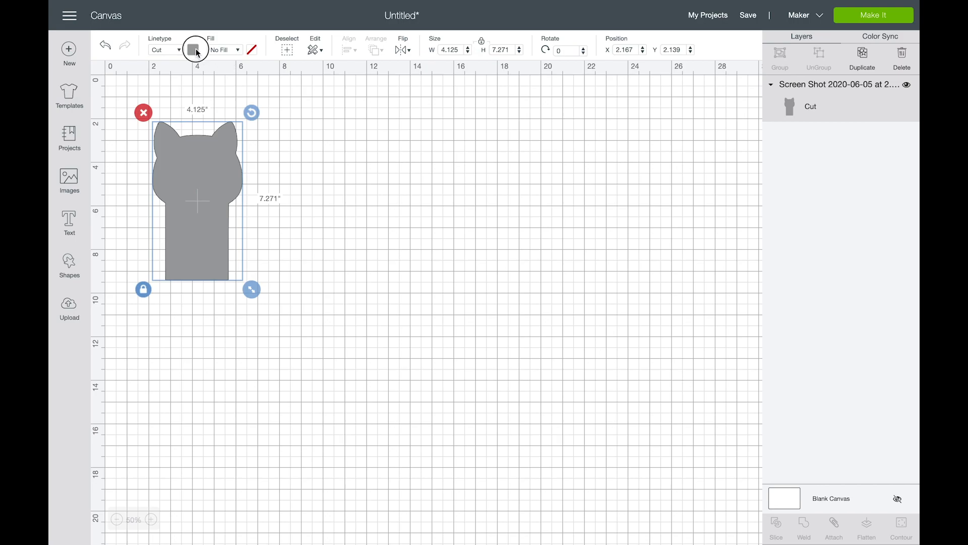
click(194, 50)
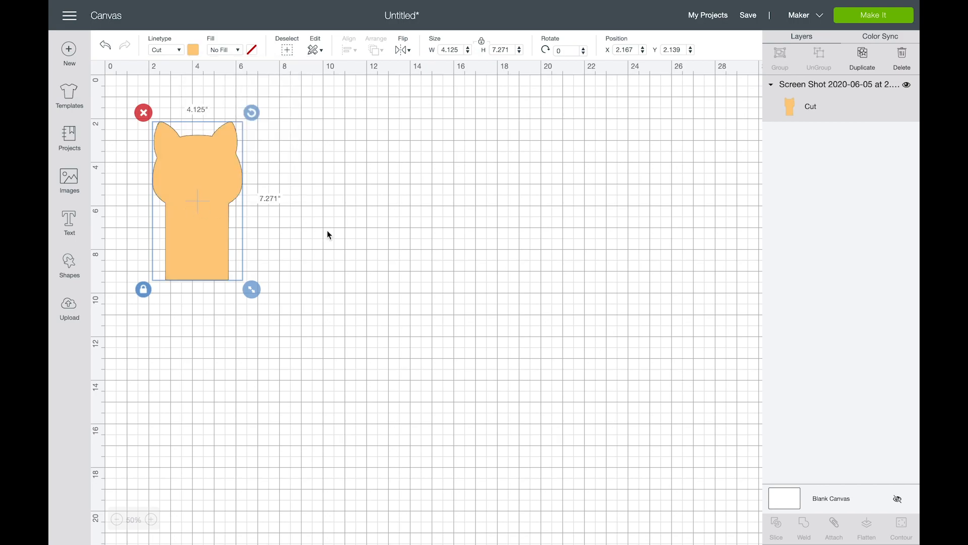
drag(198, 197, 180, 183)
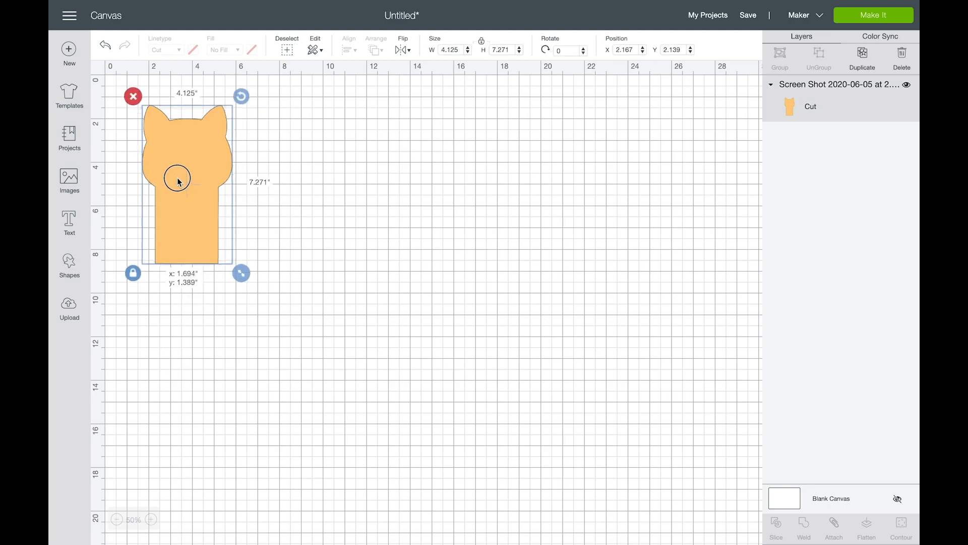
drag(179, 182, 171, 179)
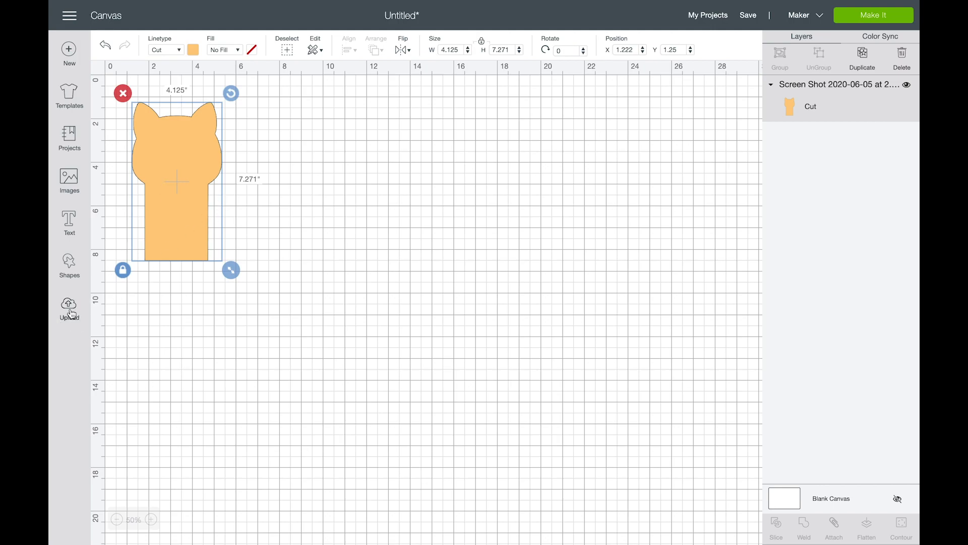
Step: Upload a second copy of the fox screenshot for erasing the body
click(68, 307)
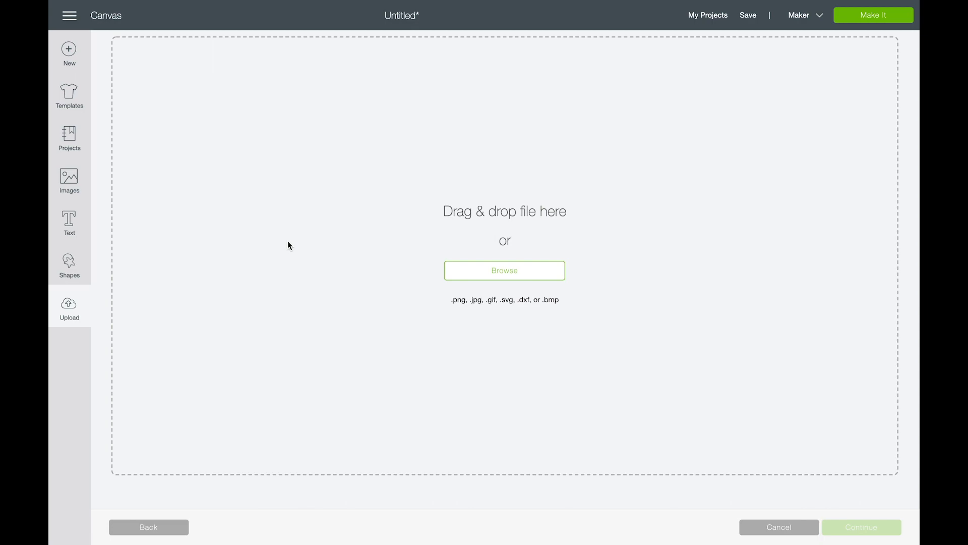
click(504, 270)
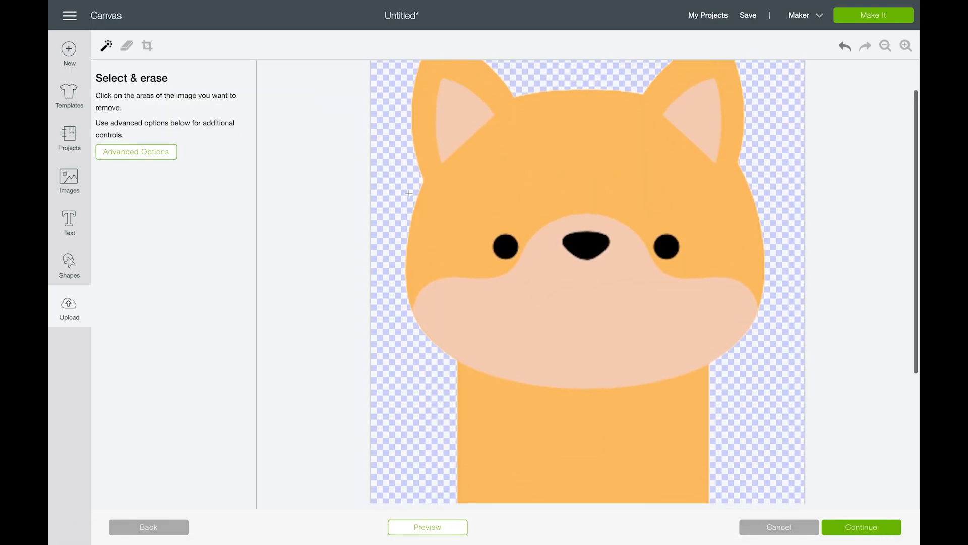
mouse_move(629, 140)
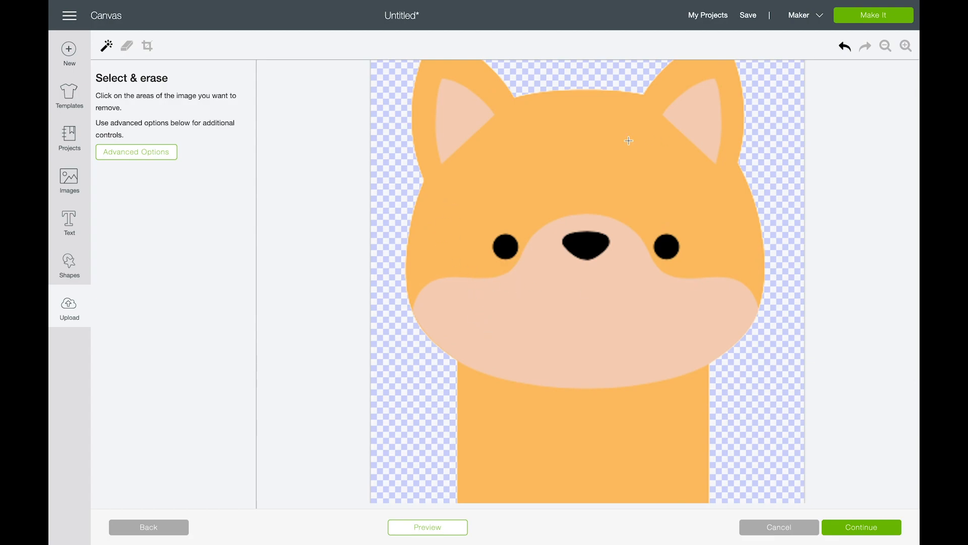
scroll(down, 3)
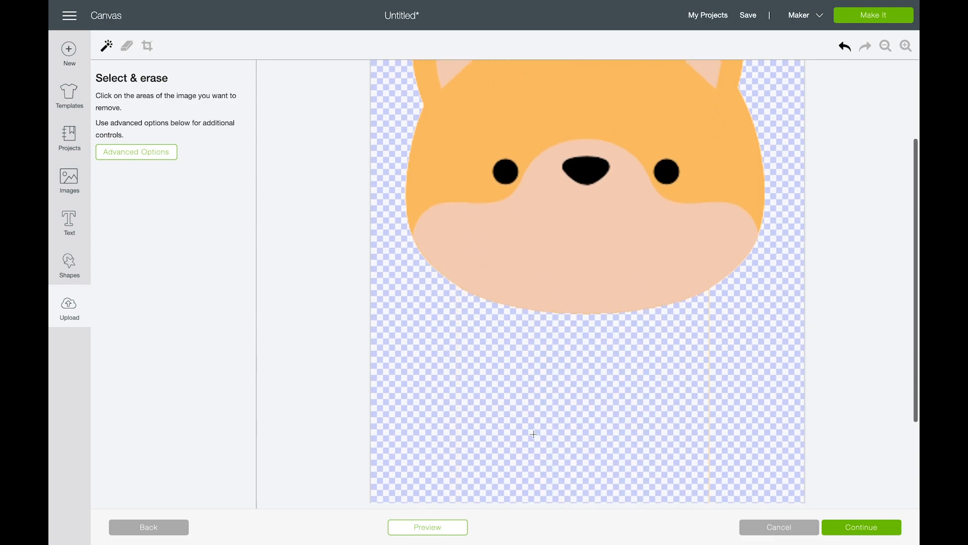
mouse_move(456, 354)
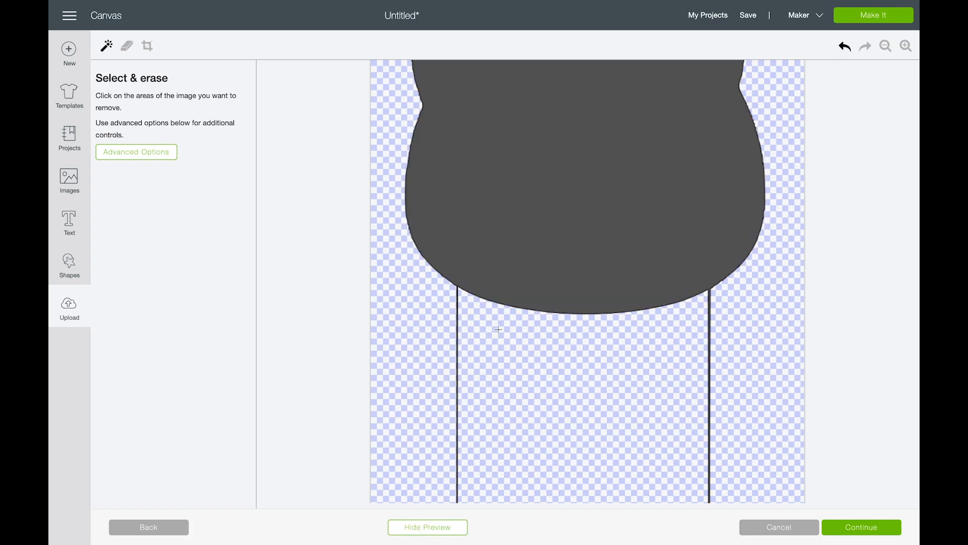
mouse_move(294, 193)
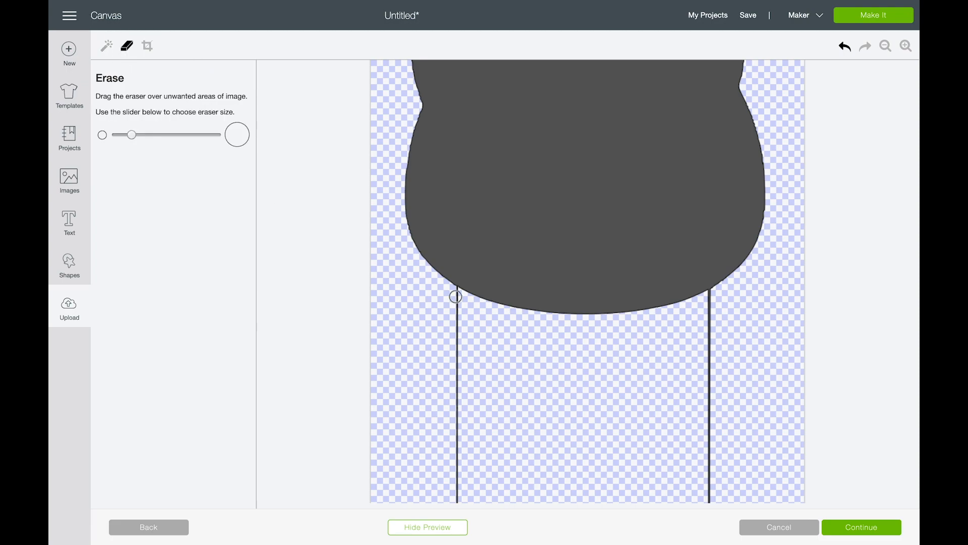
Step: Erase the thin neck line below the fox head, checking the cut outline with Preview
click(427, 527)
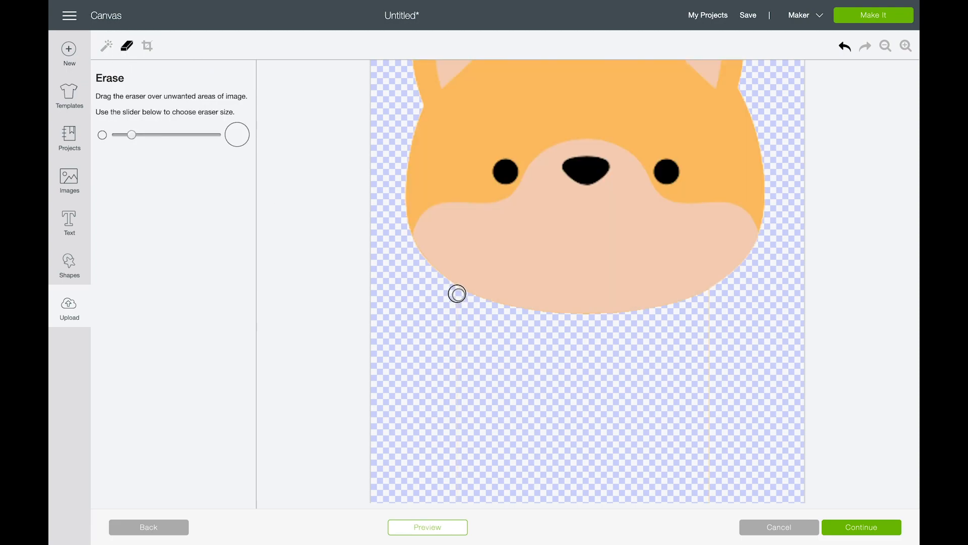
click(428, 527)
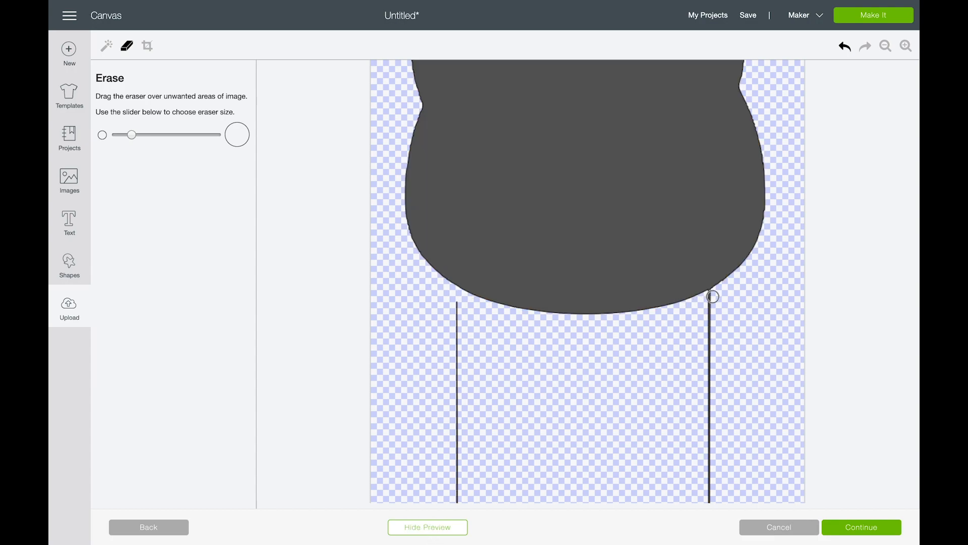
click(428, 526)
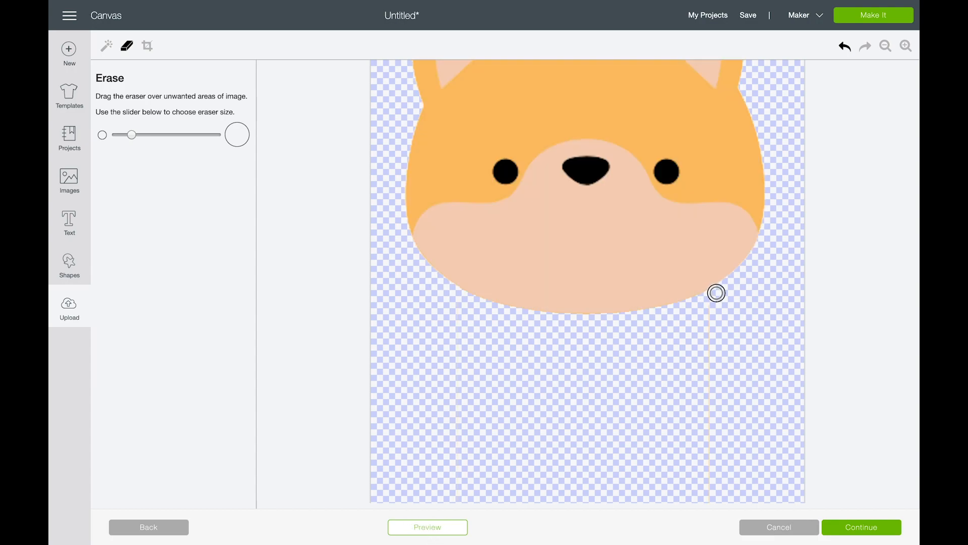
drag(716, 292, 712, 295)
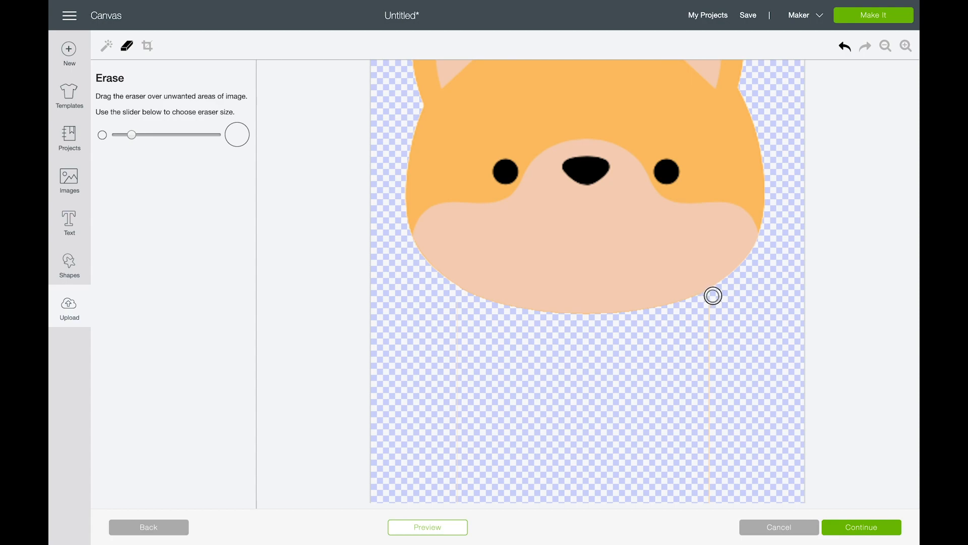
click(427, 526)
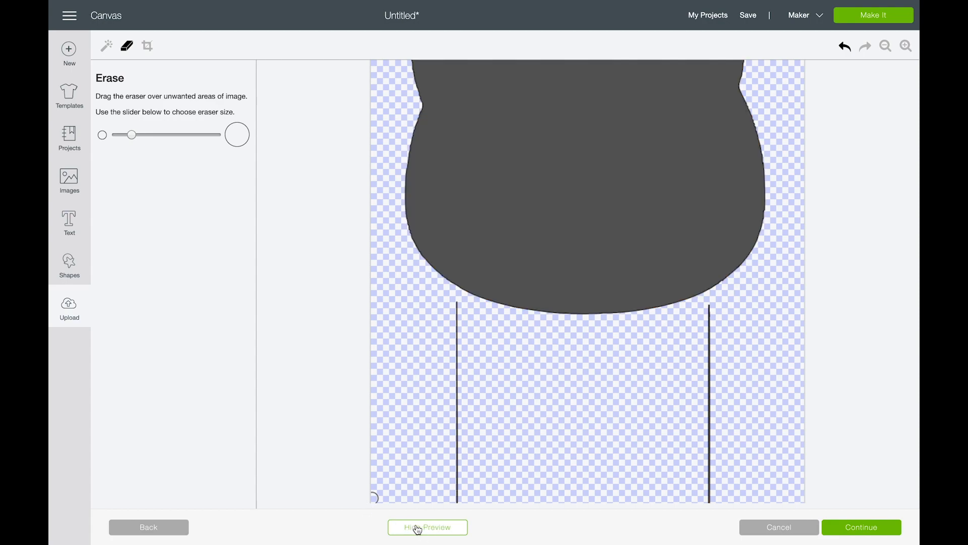
click(427, 527)
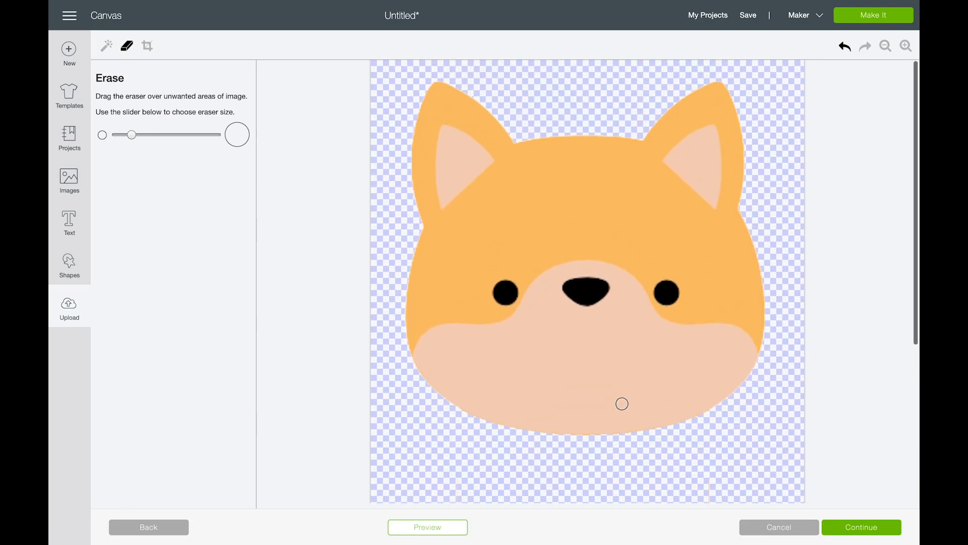
Step: Crop the image down to the fox head, preview the outline, and continue to saving
click(147, 46)
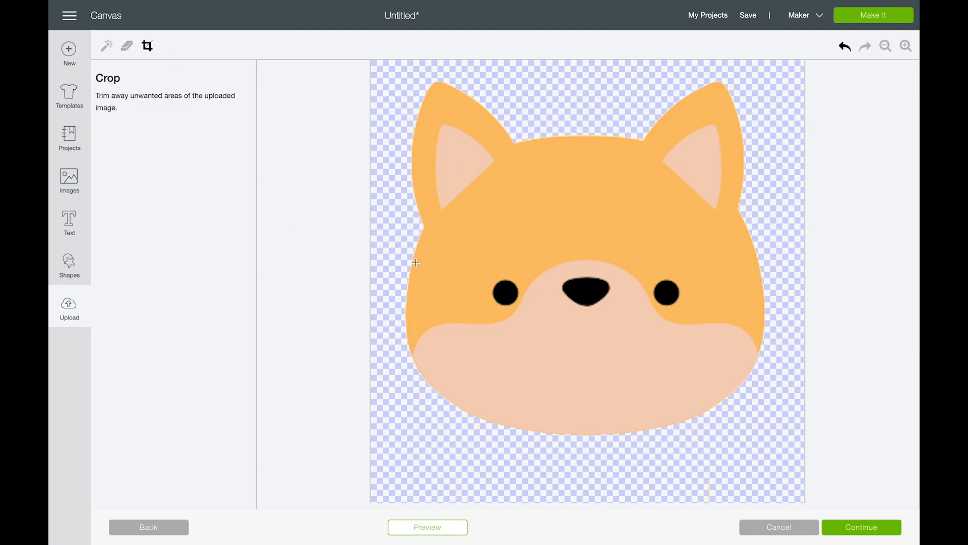
click(427, 527)
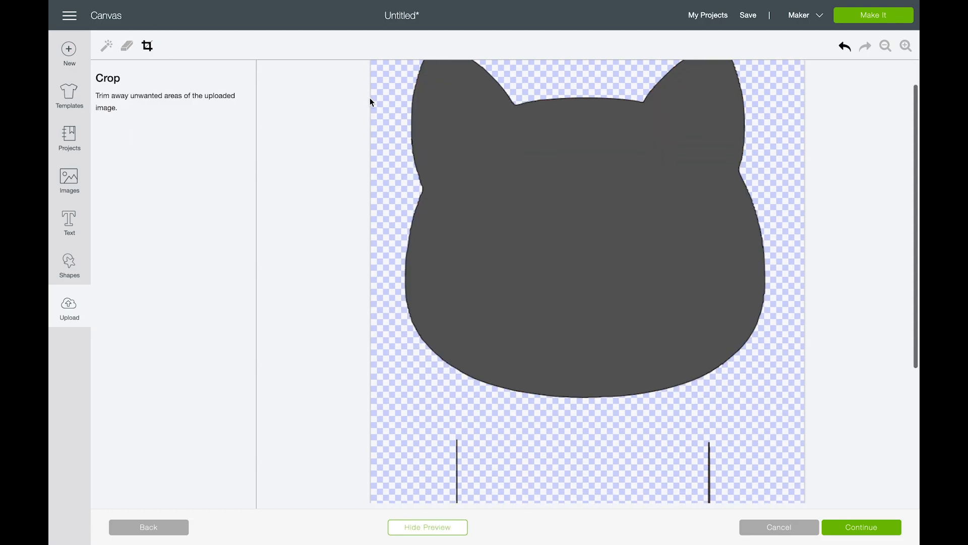
click(427, 527)
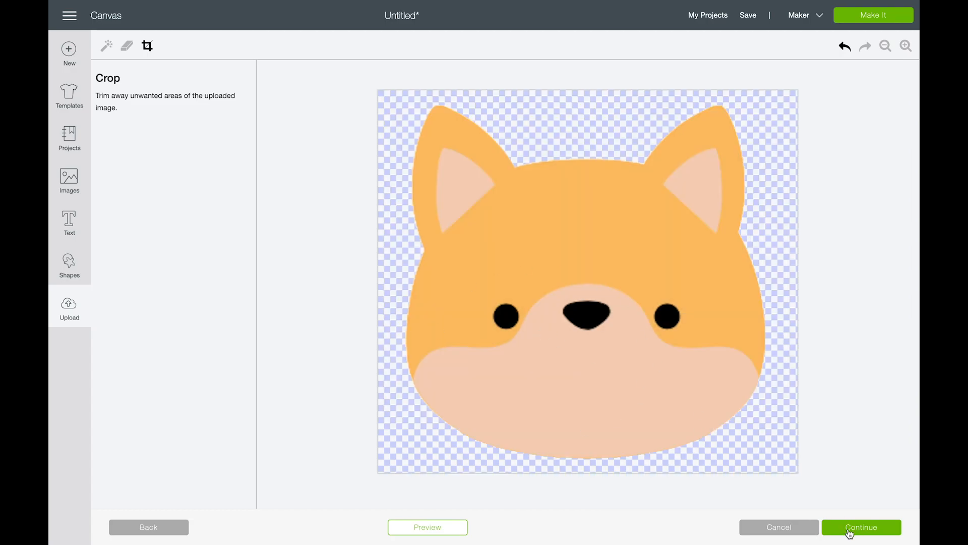
click(861, 526)
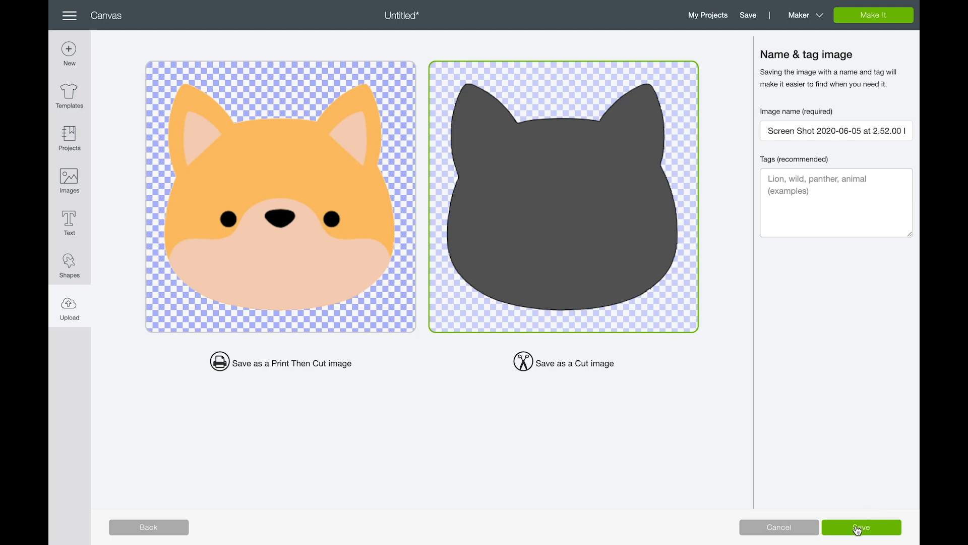
Step: Save the head as a Cut image, insert it, and move it right of the body
click(860, 527)
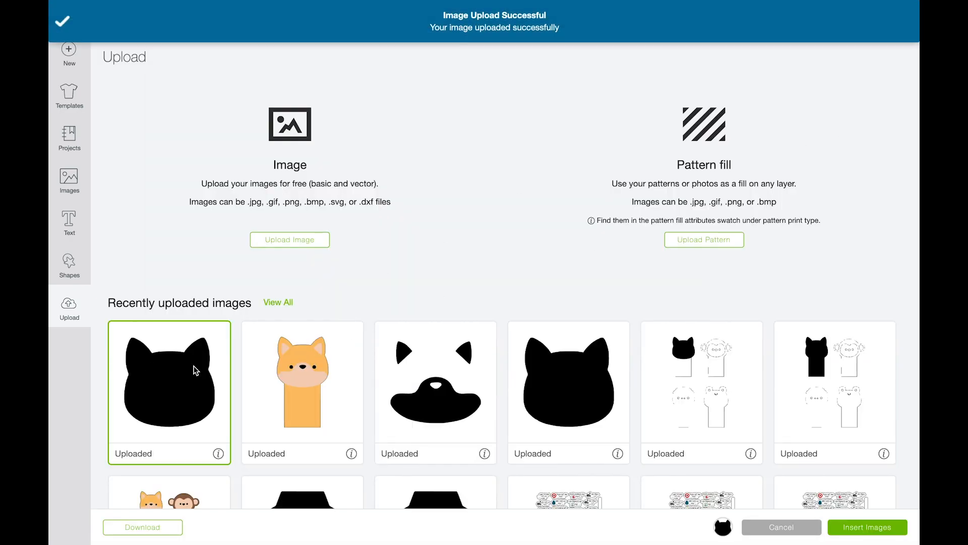
click(867, 527)
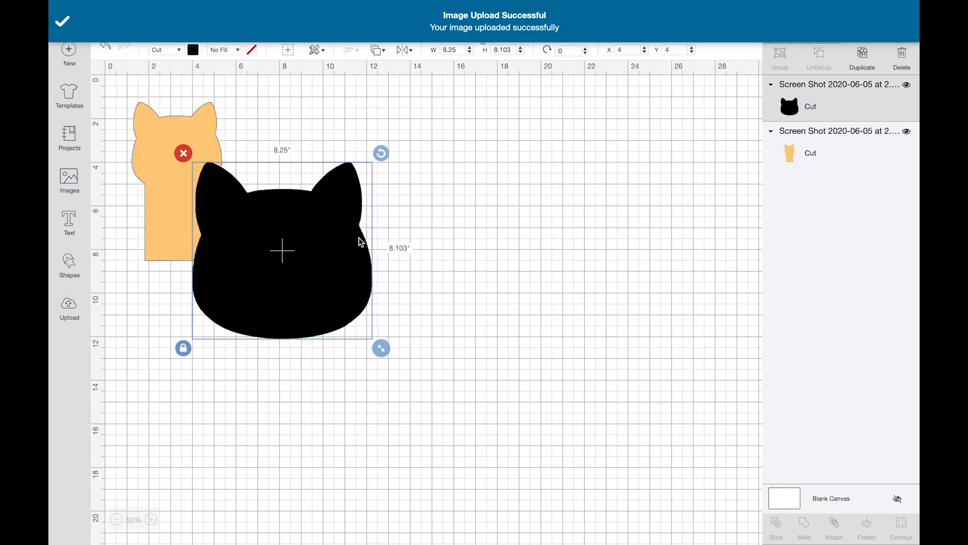
drag(281, 250, 391, 199)
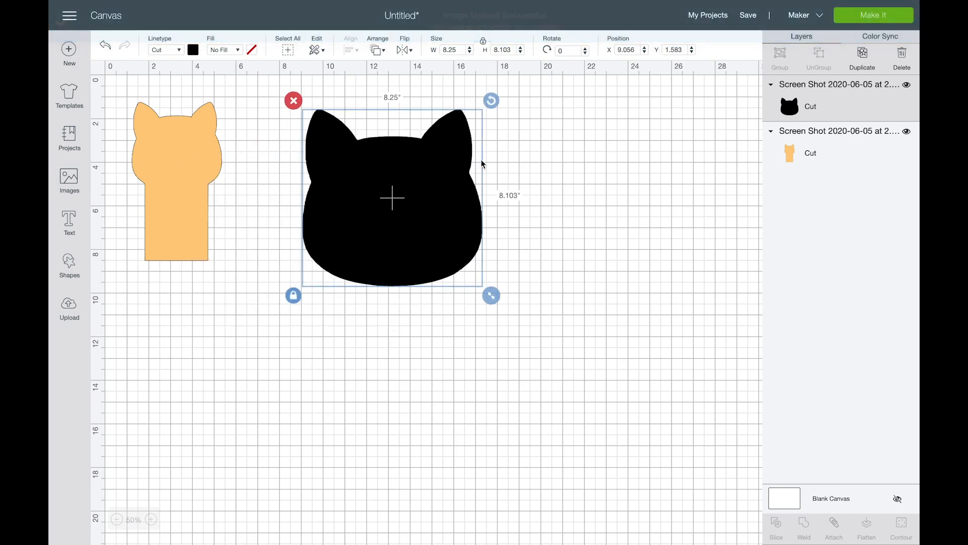
mouse_move(562, 125)
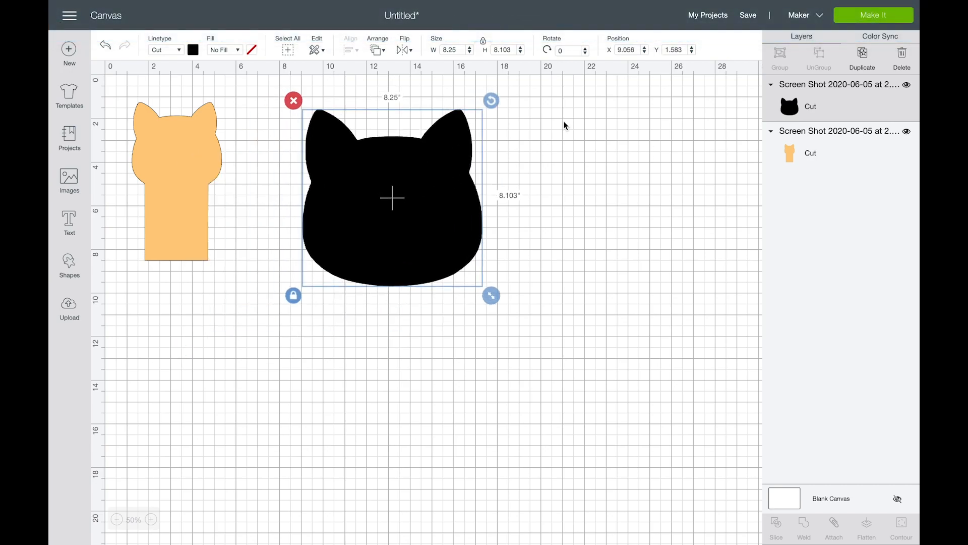
Step: Use Color Sync to recolour the head to the body's tan-orange group
click(879, 37)
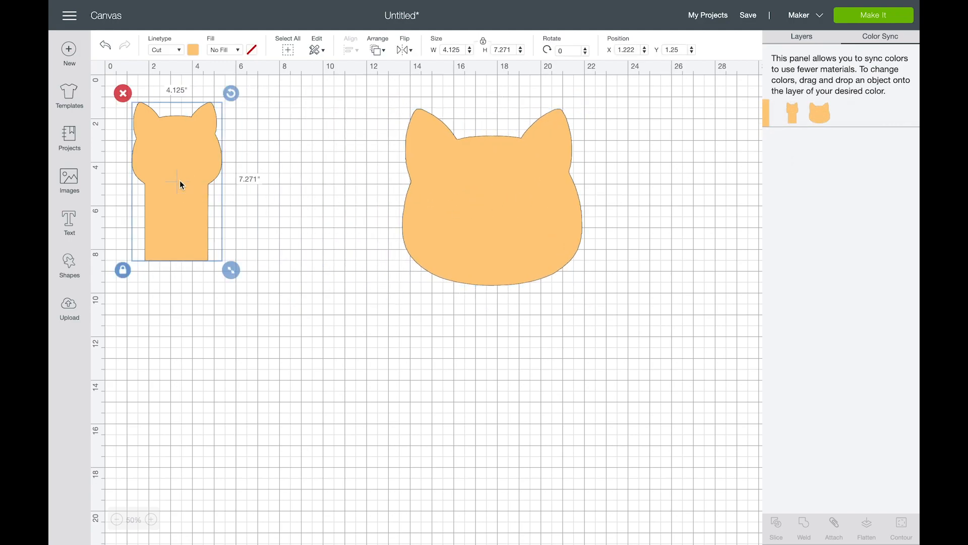
drag(230, 271, 286, 372)
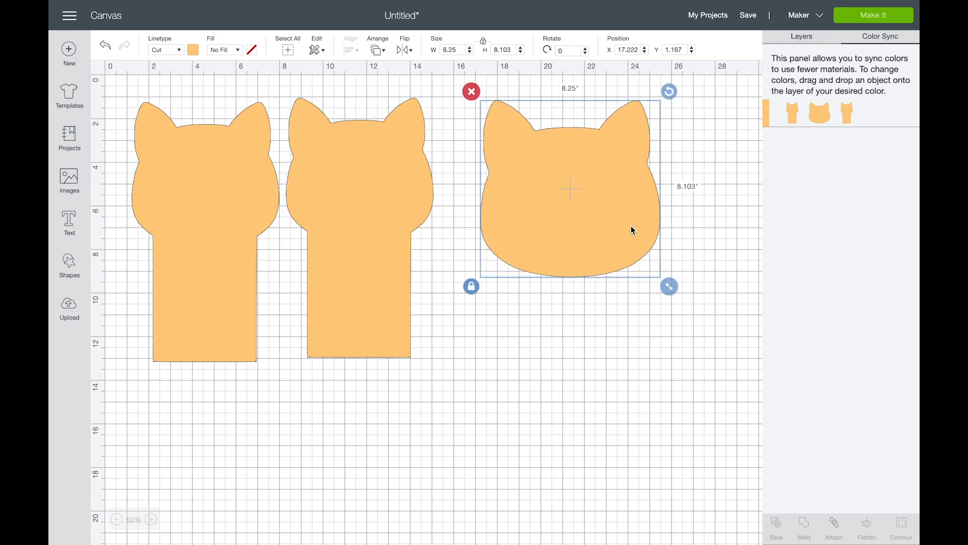
Step: Back in Layers, shrink the head and set it over the second body silhouette
click(802, 36)
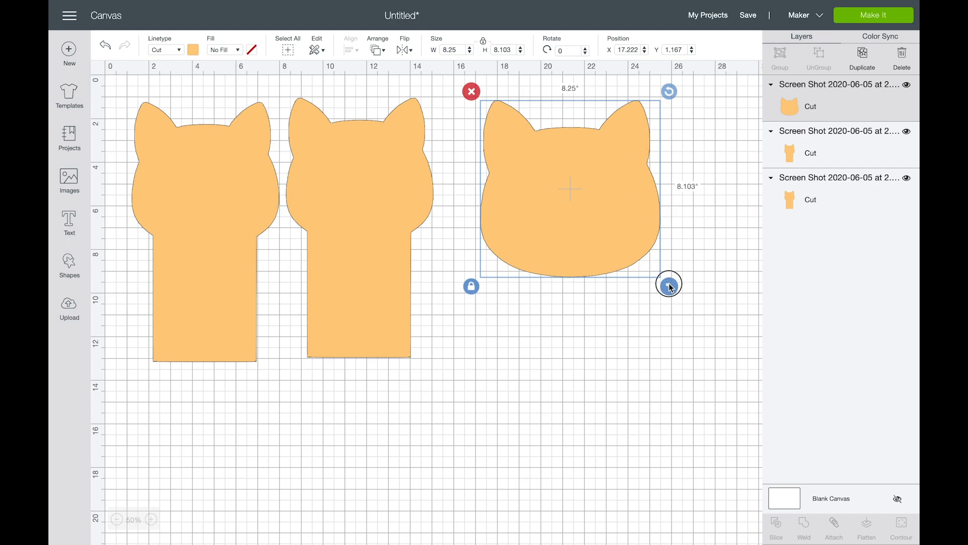
drag(668, 286, 424, 233)
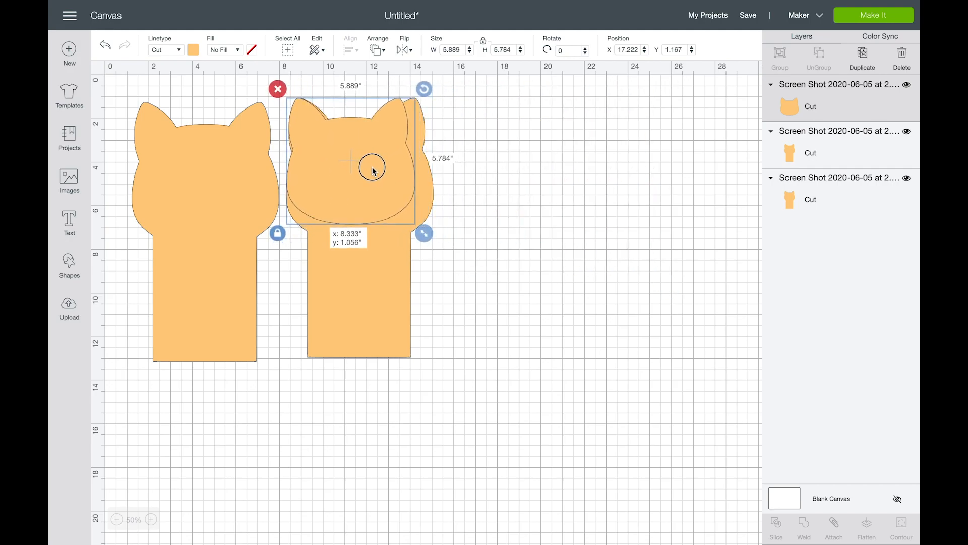
drag(423, 233, 443, 240)
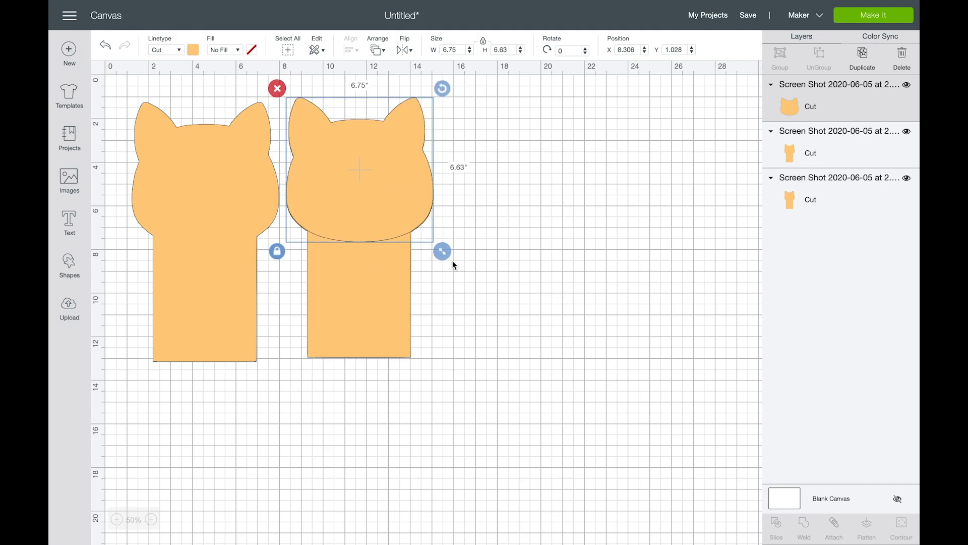
click(542, 268)
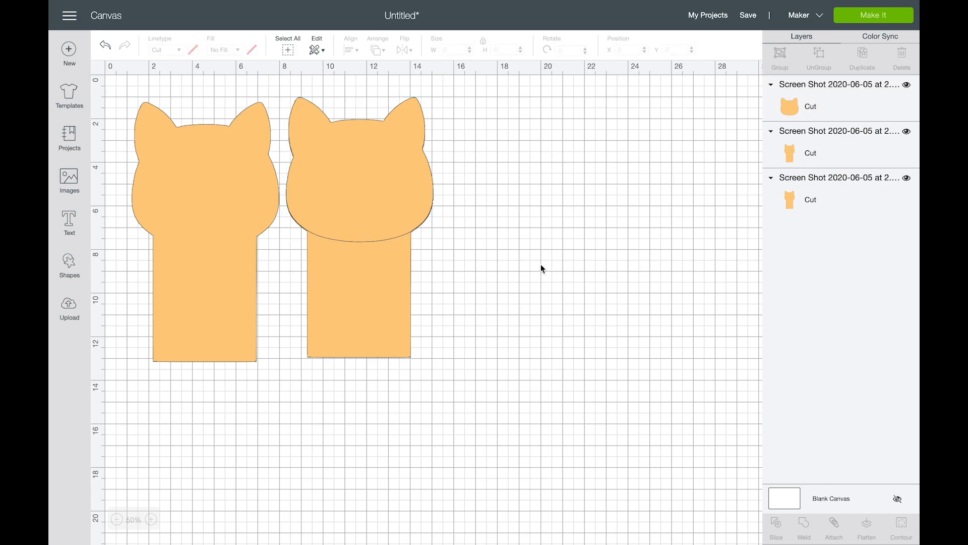
mouse_move(69, 306)
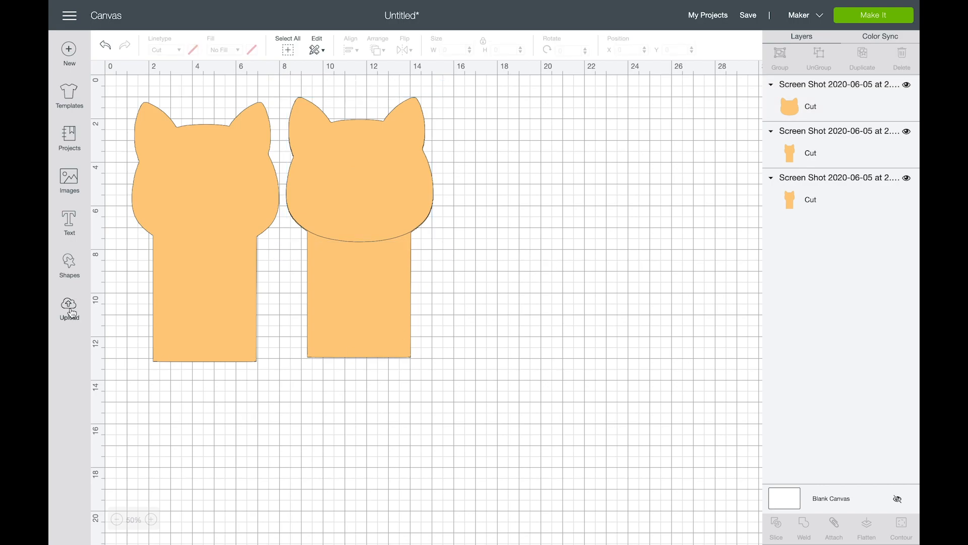
Step: Upload the 2.52.00 PM fox screenshot again into the select-and-erase editor
click(68, 306)
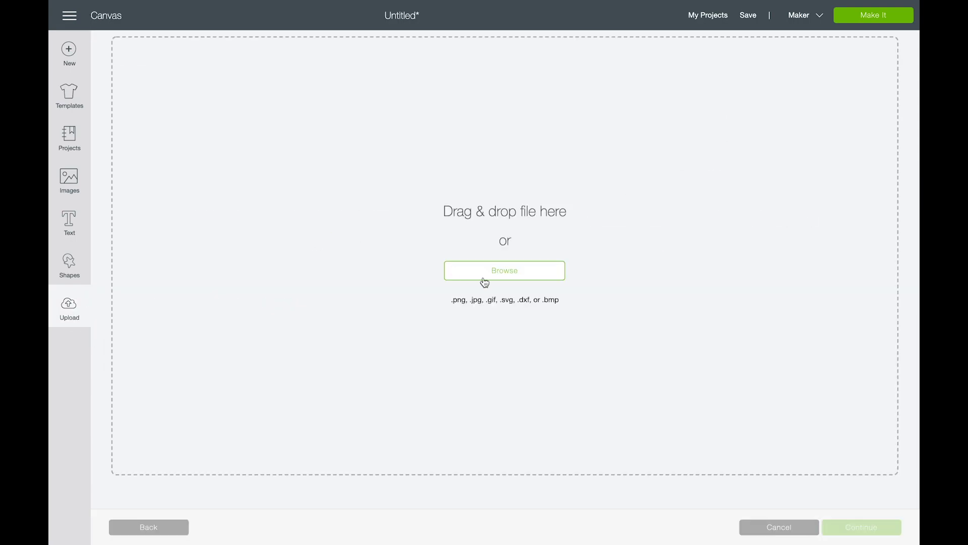
click(504, 270)
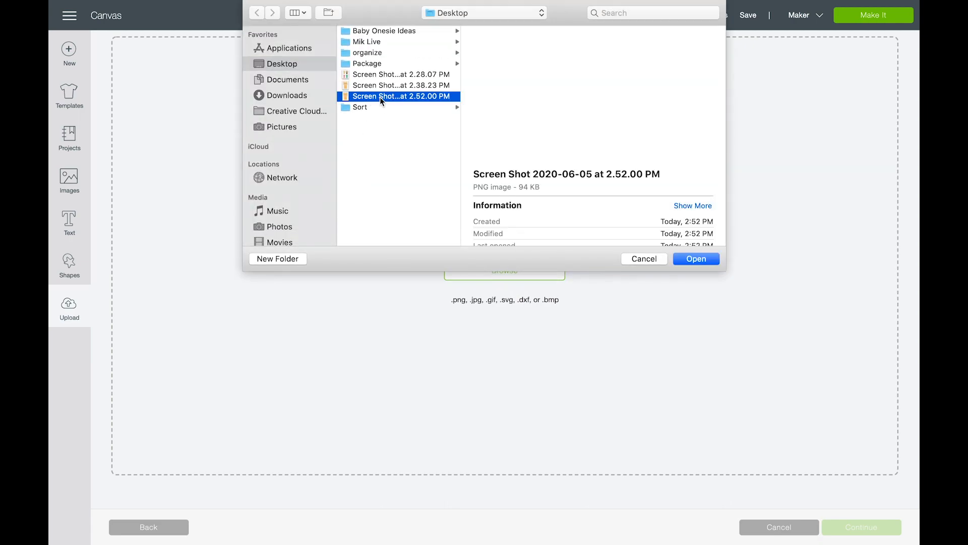
click(695, 259)
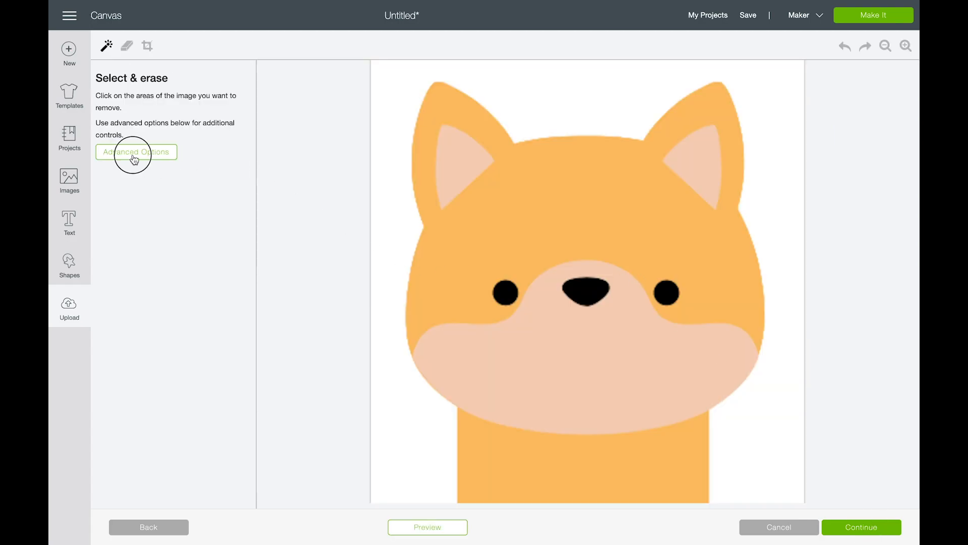
Step: Reveal the advanced settings and remove the white background around the fox
click(136, 152)
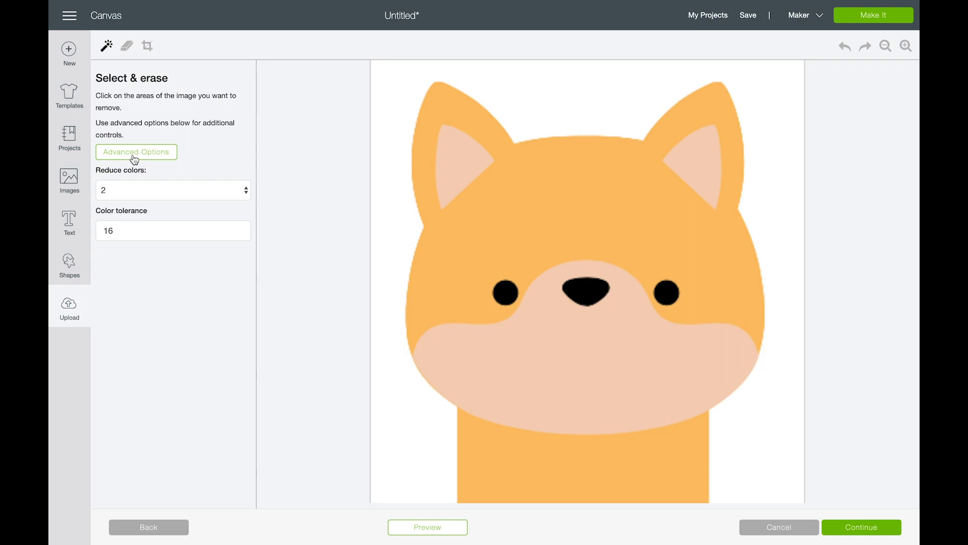
click(396, 84)
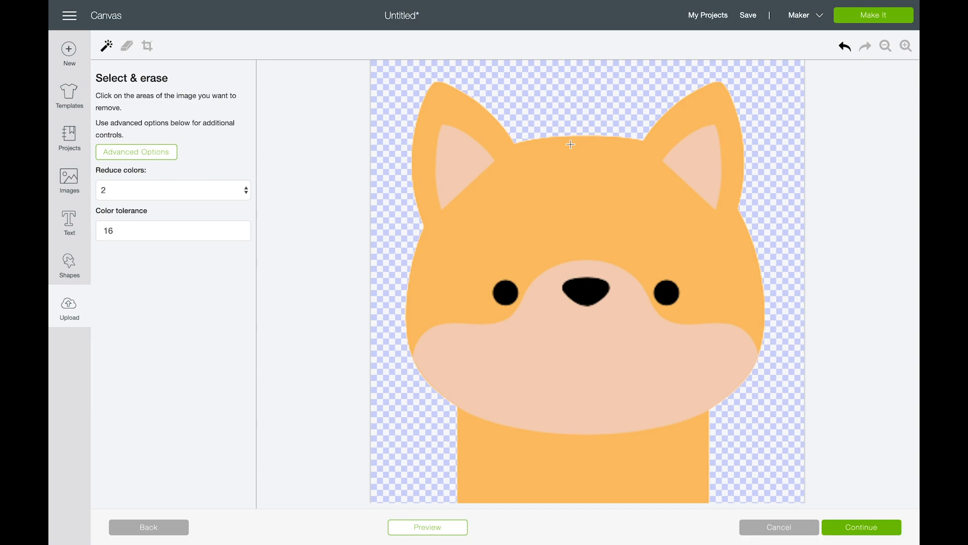
mouse_move(506, 335)
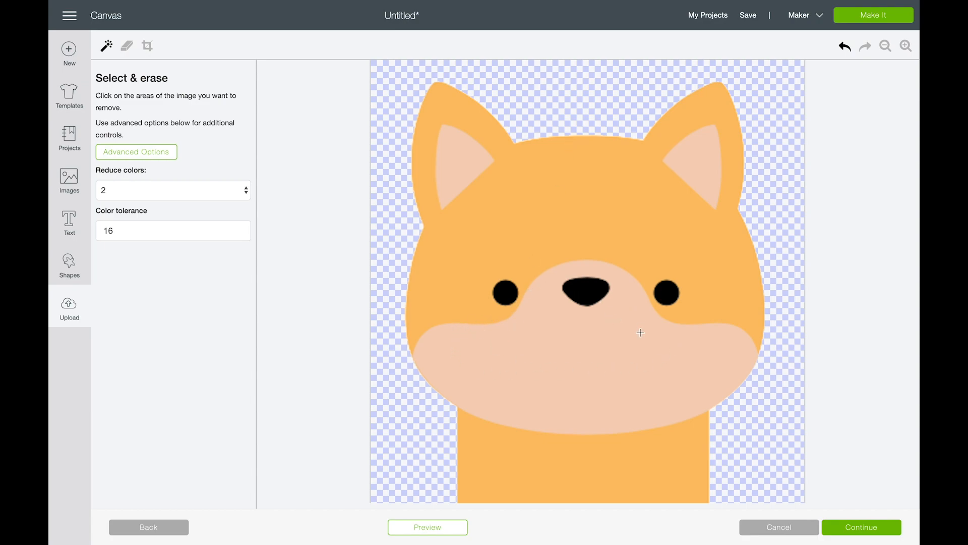
click(640, 333)
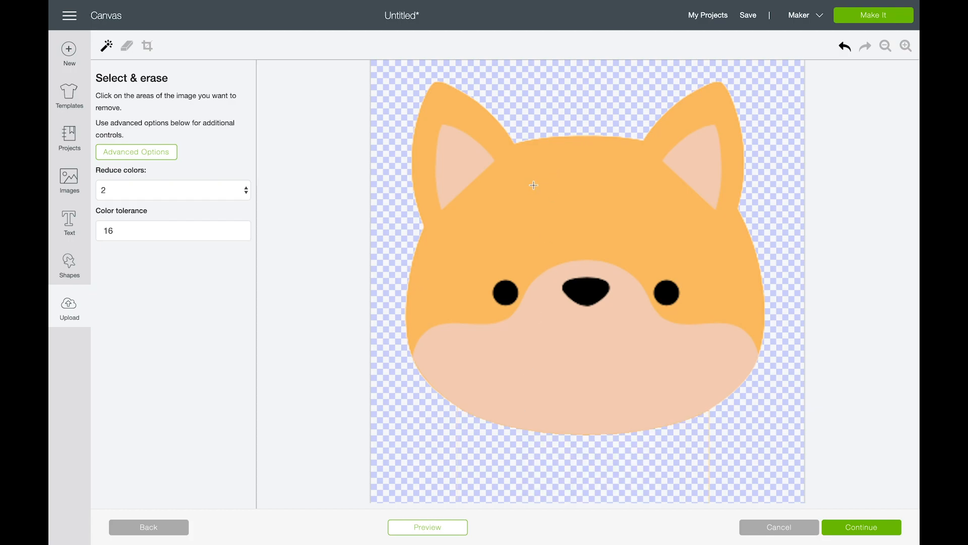
Step: Remove the orange head and both eyes, keeping the inner ears, muzzle and nose
click(532, 186)
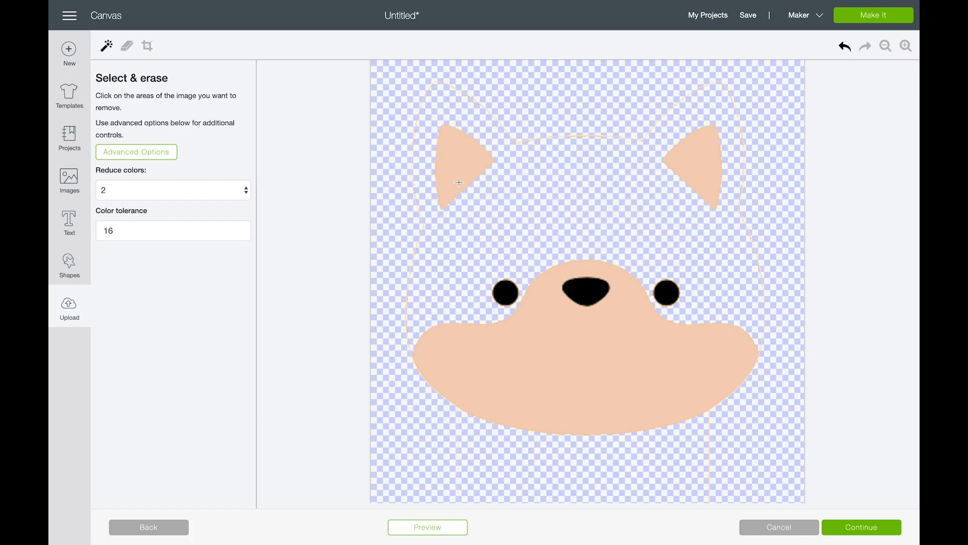
click(504, 293)
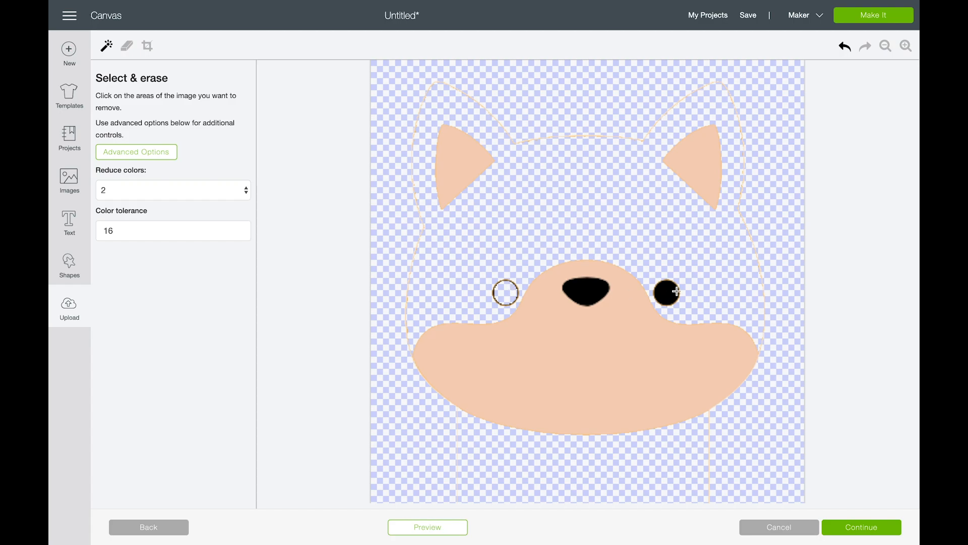
click(127, 45)
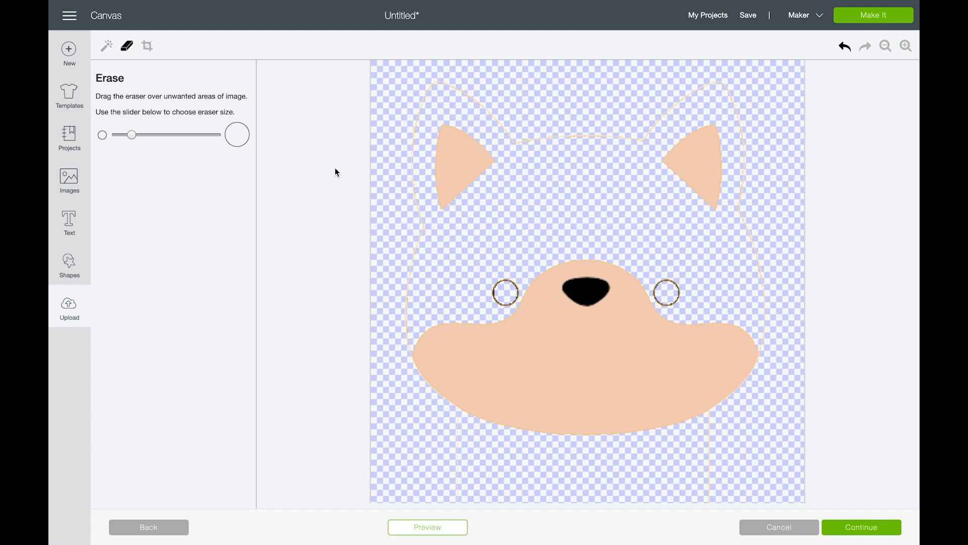
Step: Enlarge the eraser and rub away the faint head outline around the ears and muzzle
drag(130, 134, 169, 134)
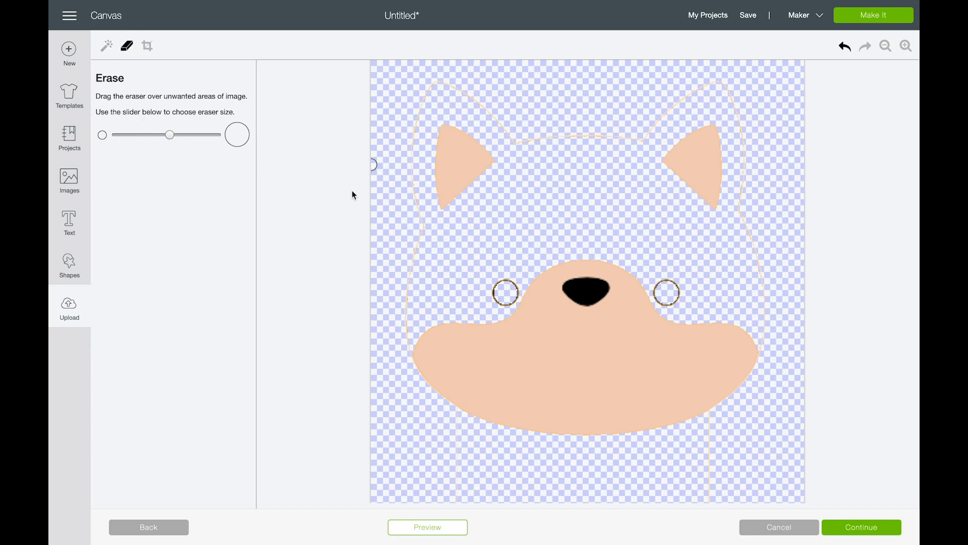
drag(374, 163, 457, 91)
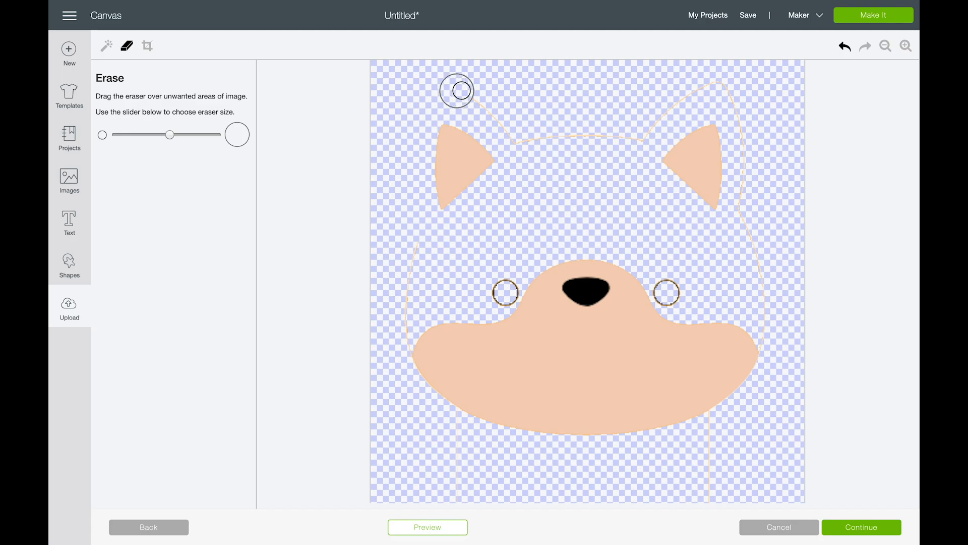
drag(457, 91, 633, 132)
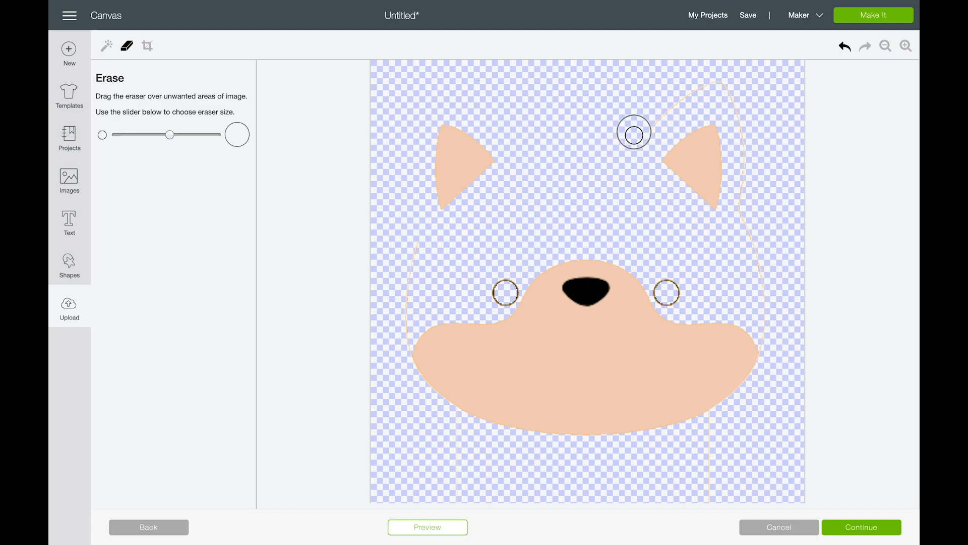
drag(634, 132, 416, 250)
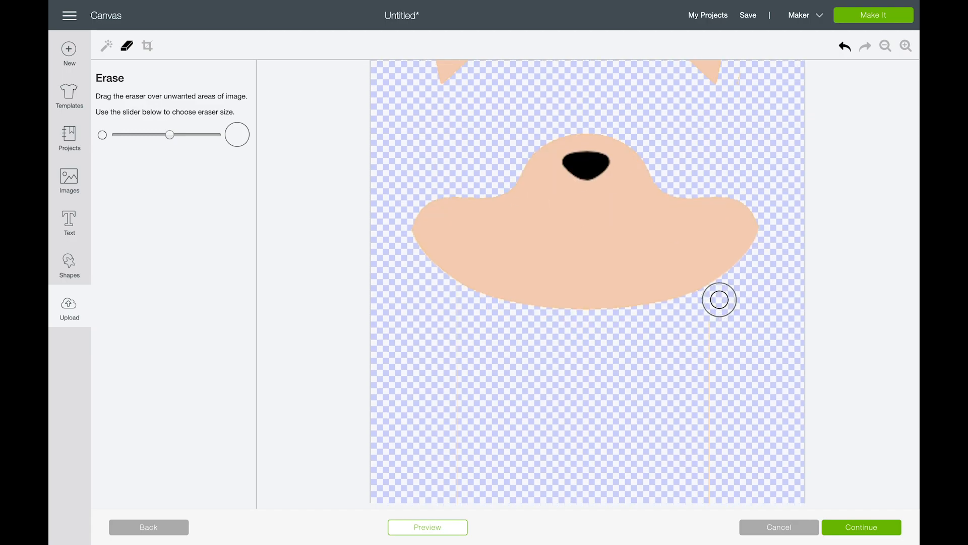
mouse_move(450, 494)
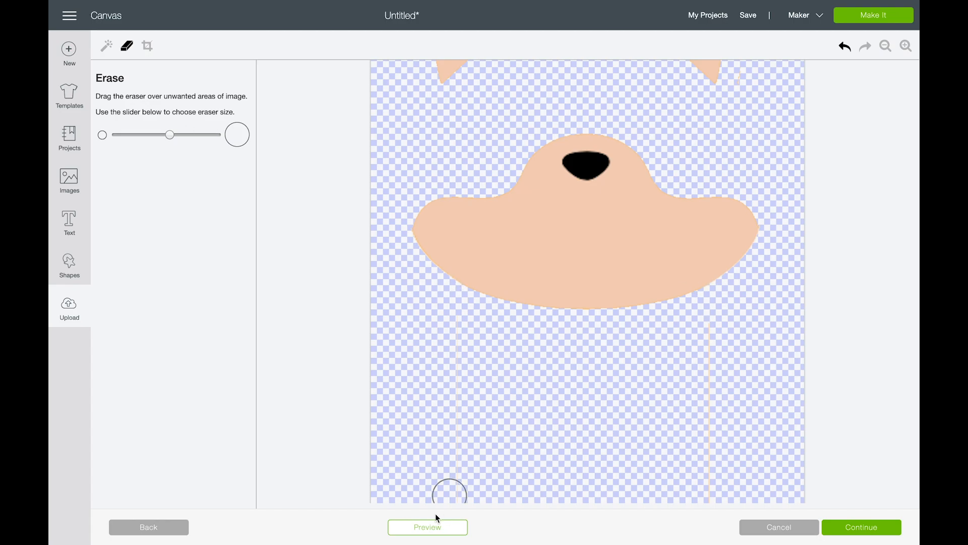
Step: Toggle the cut preview several times to check the ears and muzzle, then move to cropping
click(426, 526)
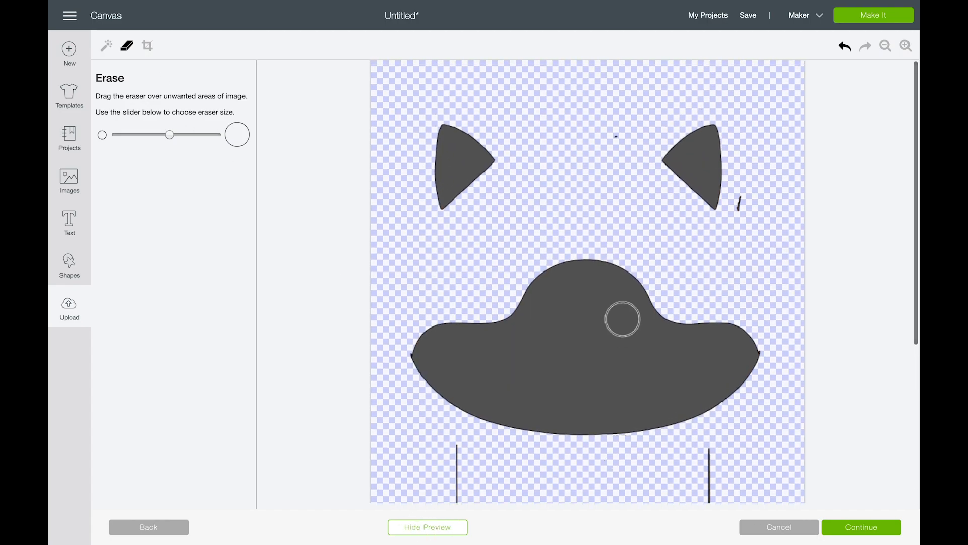
click(427, 526)
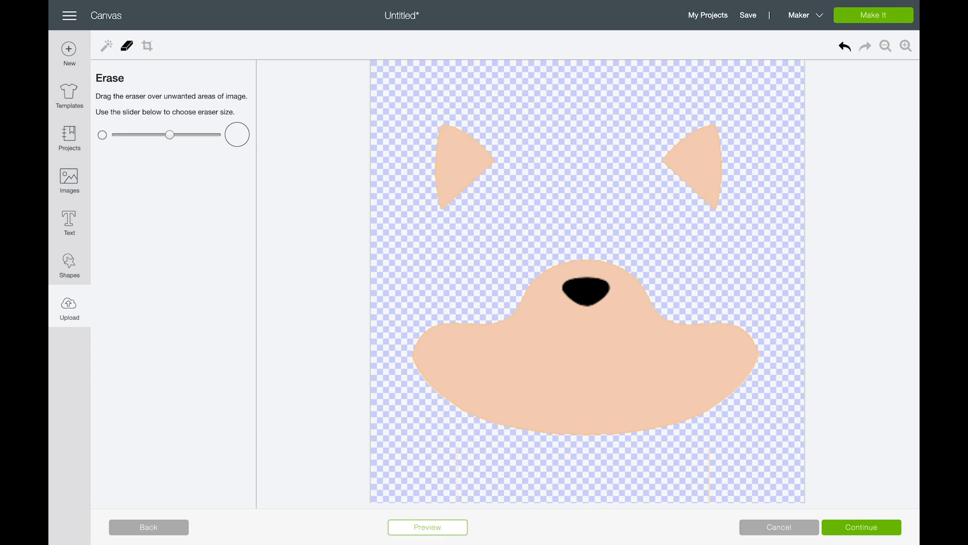
click(427, 527)
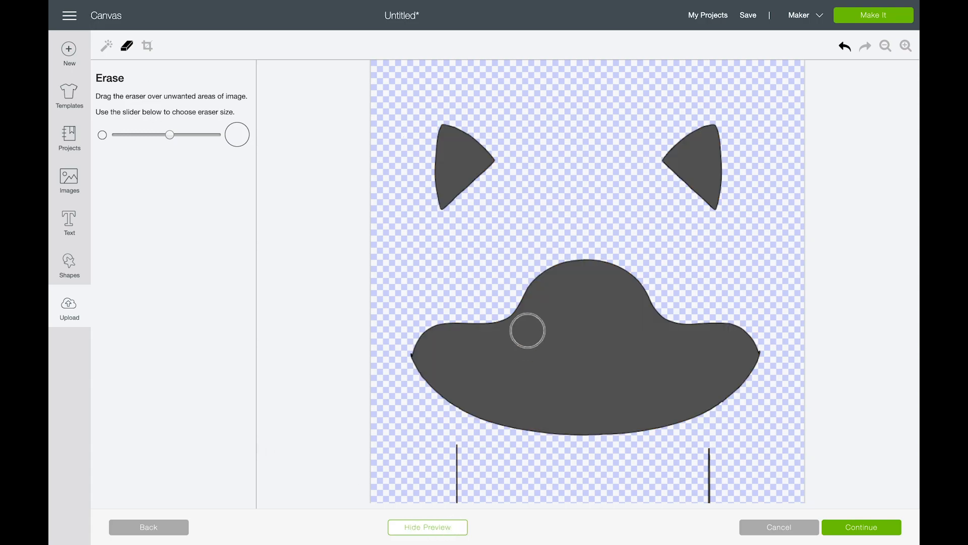
click(426, 526)
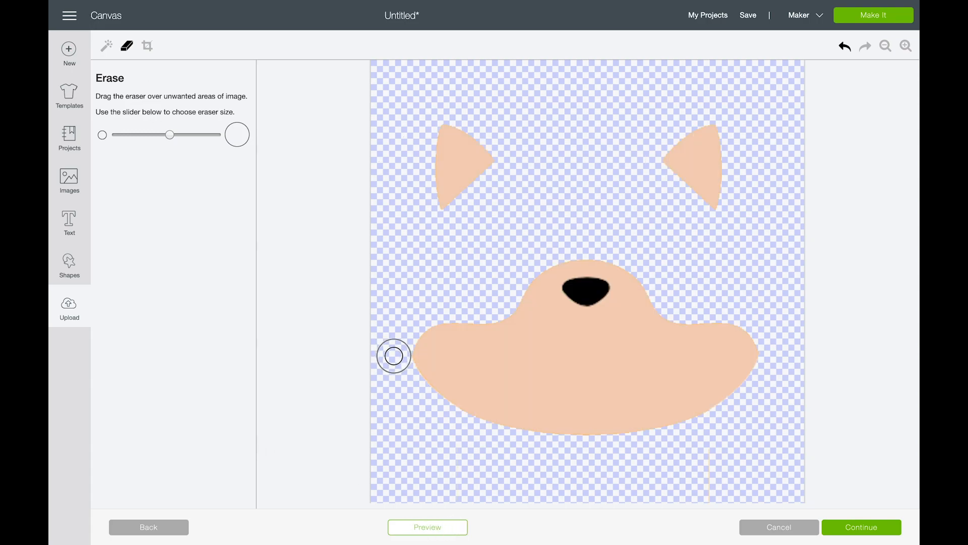
click(428, 527)
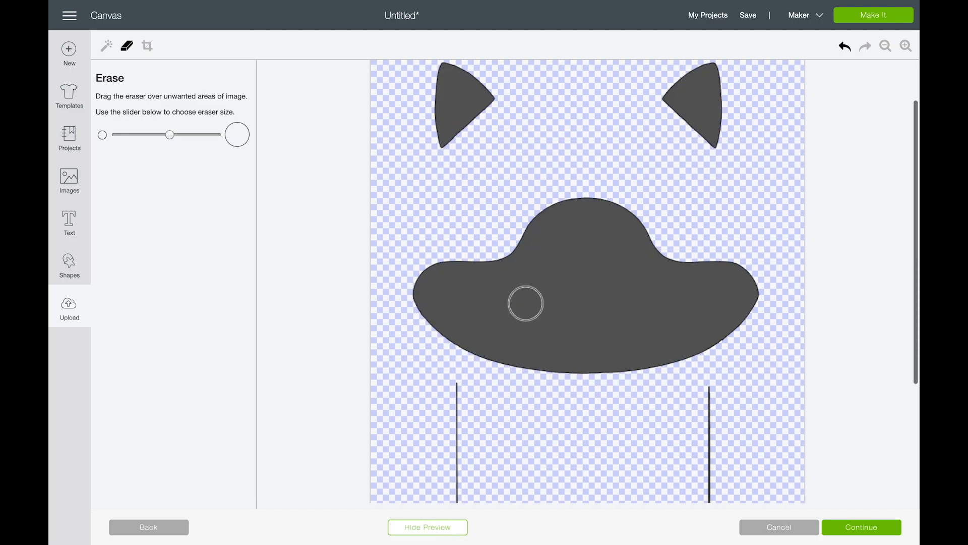
click(147, 46)
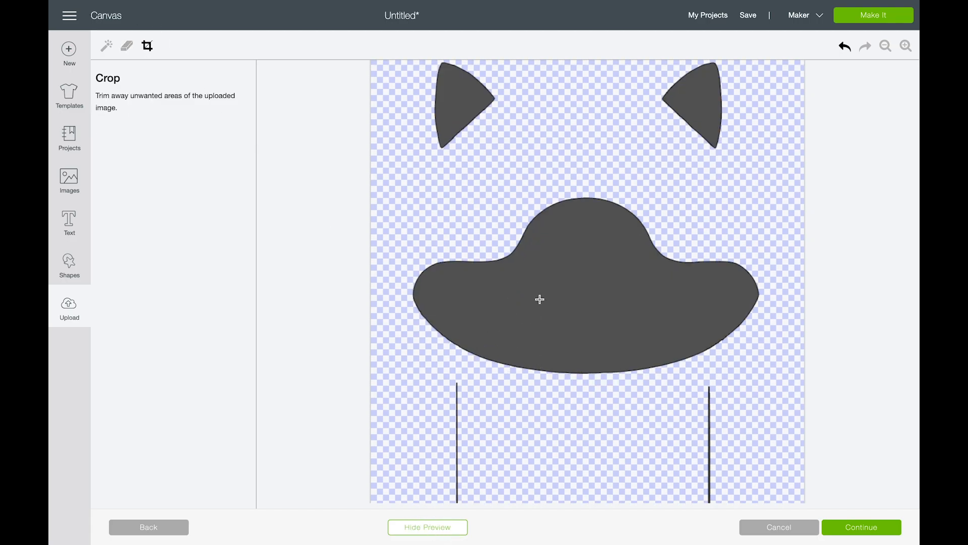
Step: Crop away the stray lines below the muzzle, preview, and continue to Name & tag
scroll(down, 3)
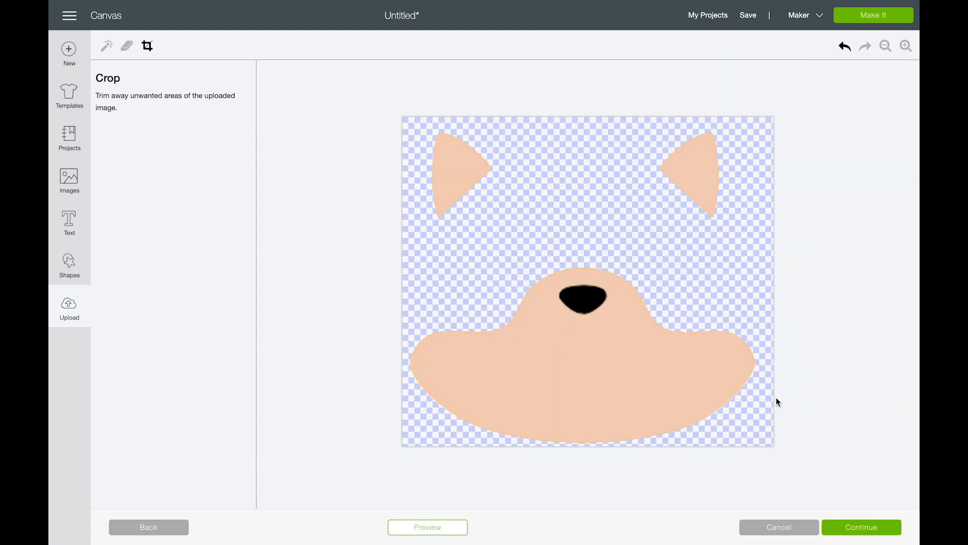
click(428, 526)
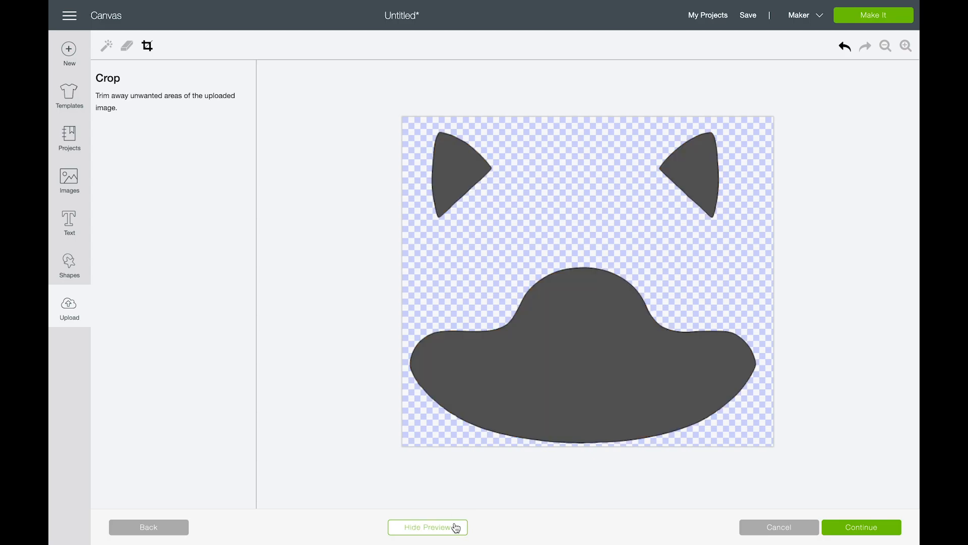
click(860, 526)
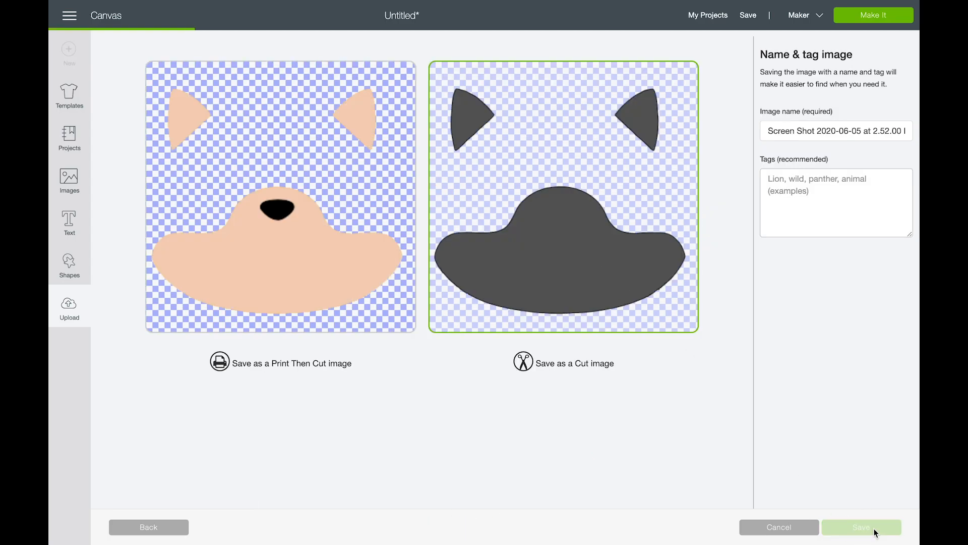
Step: Save the ears-and-muzzle cut image, insert it and fit it onto the second fox head
click(860, 527)
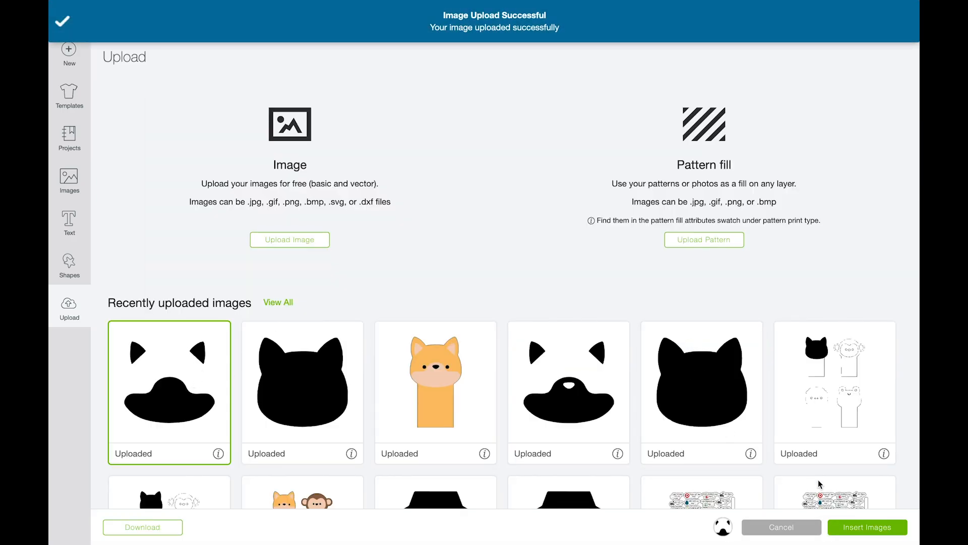
click(867, 527)
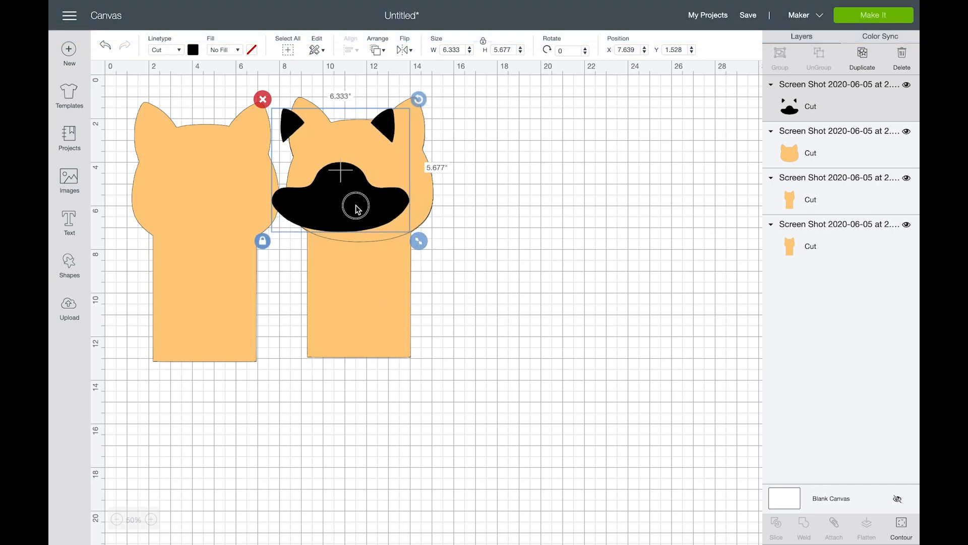
drag(355, 208, 389, 220)
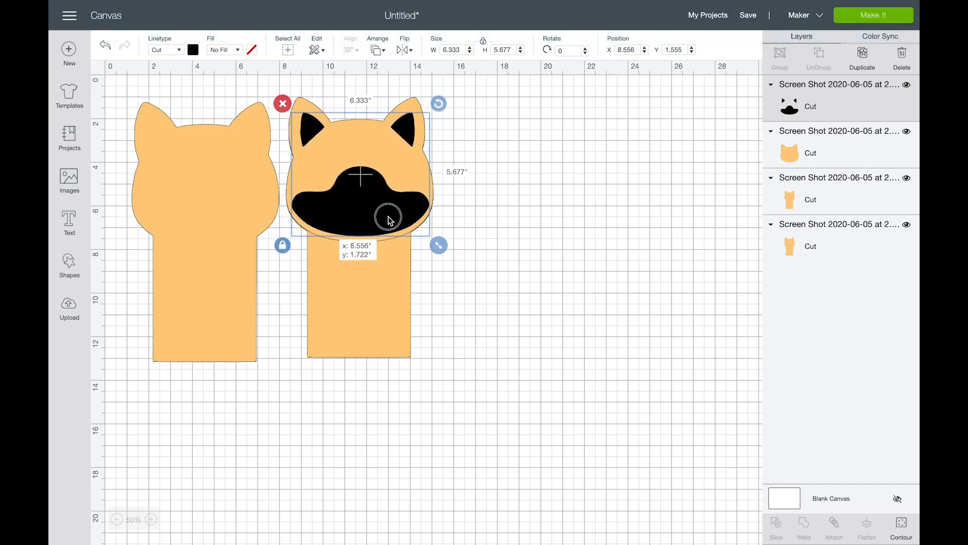
drag(439, 245, 440, 251)
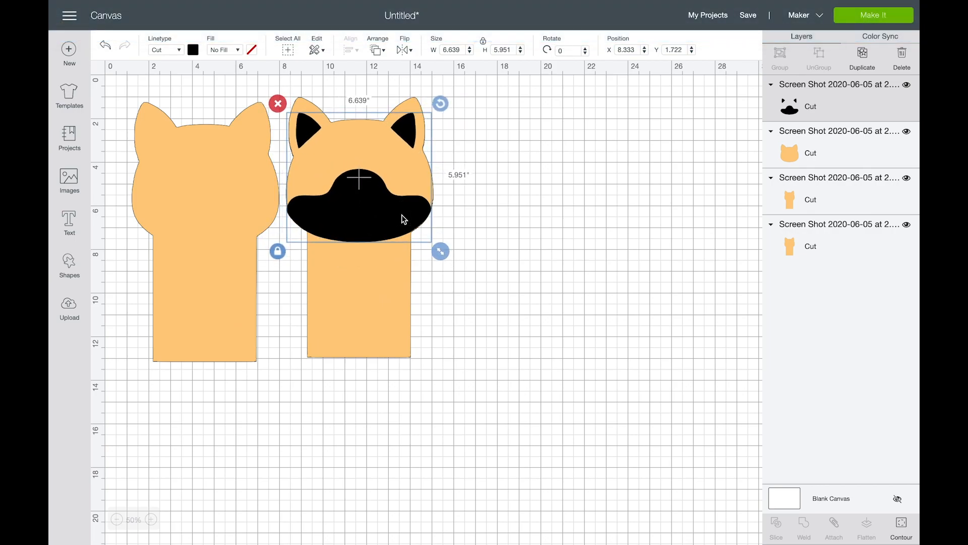
Step: Colour the muzzle layer light tan from the Linetype swatches and deselect
click(194, 49)
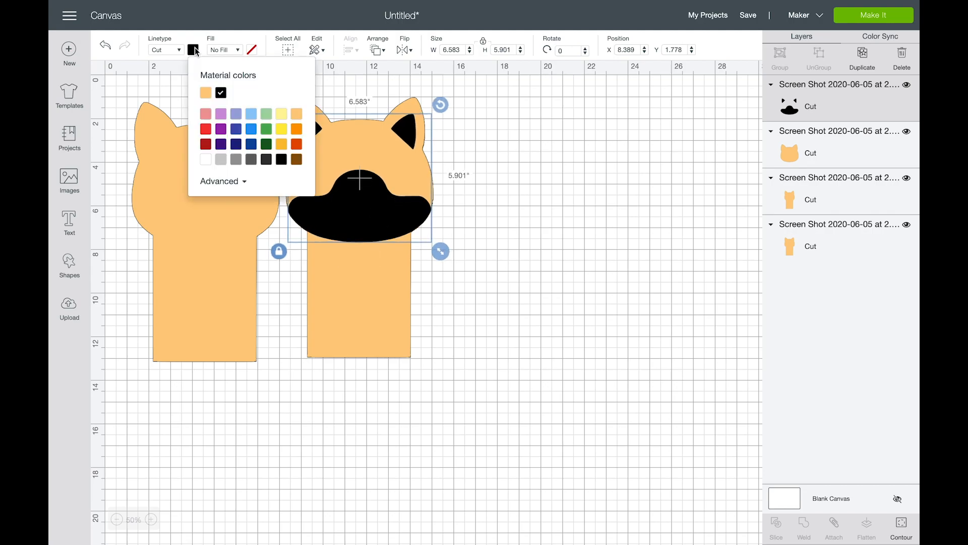
click(296, 144)
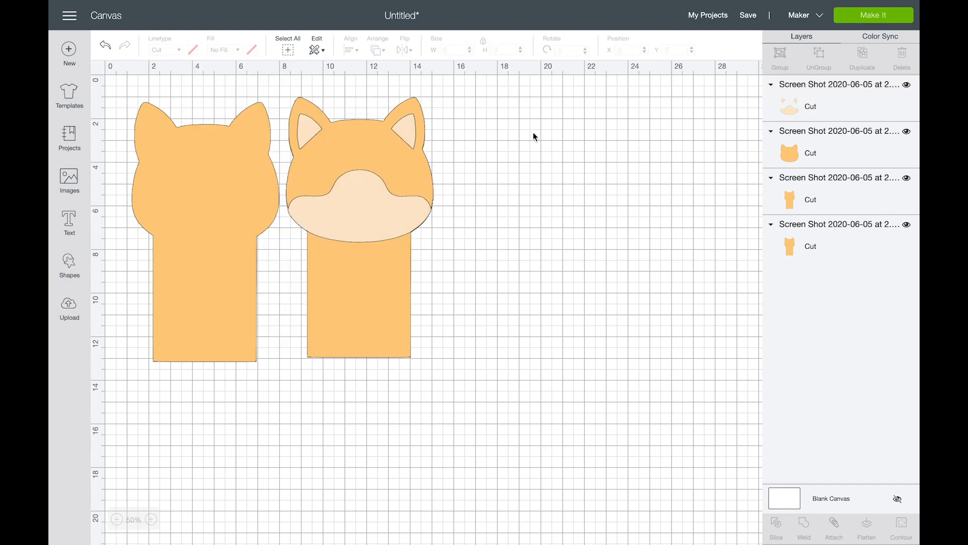
click(69, 306)
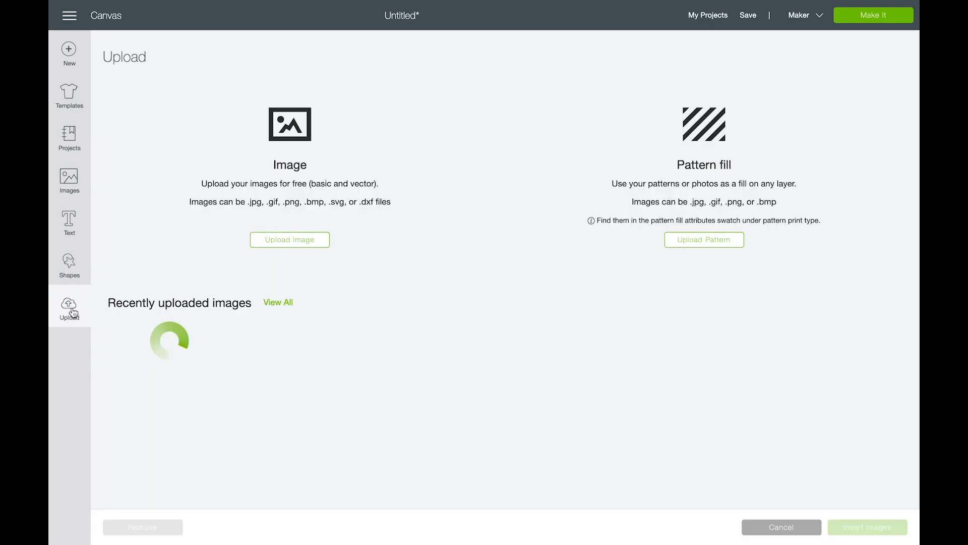
Step: Upload the fox again and erase the white background and the orange and tan head areas
click(289, 240)
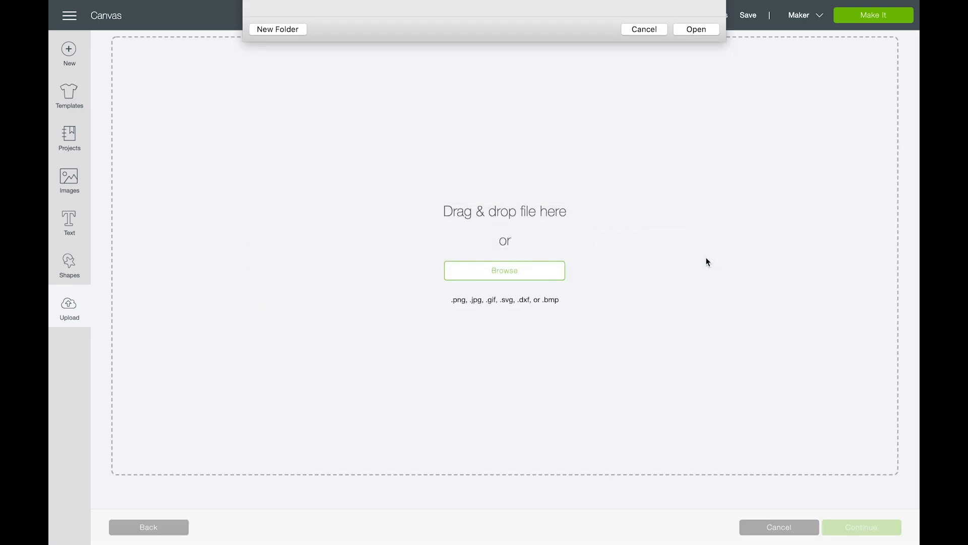
click(696, 29)
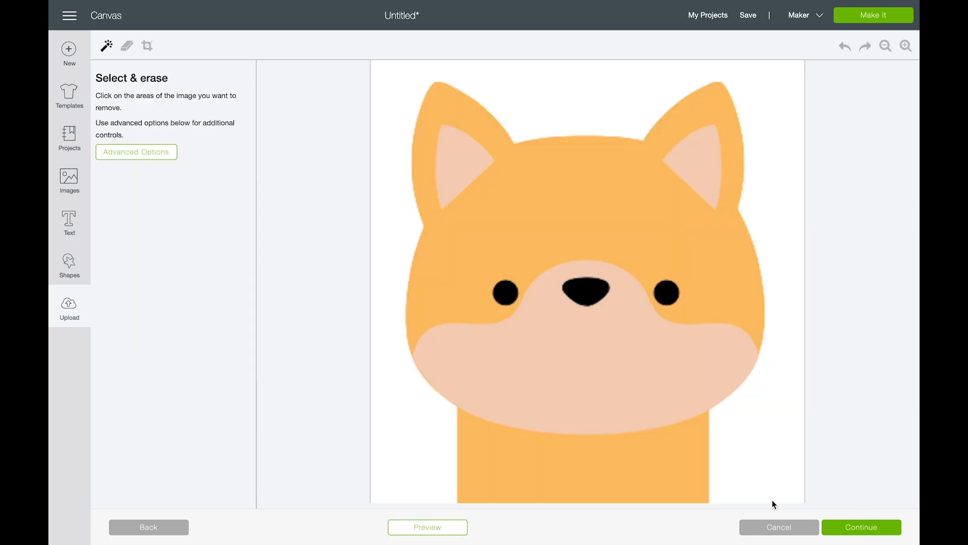
click(136, 152)
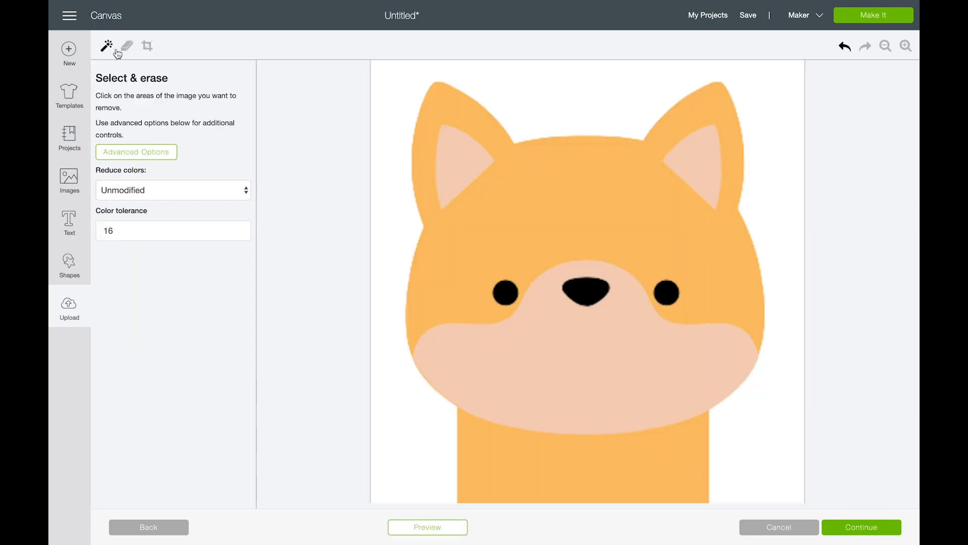
click(480, 240)
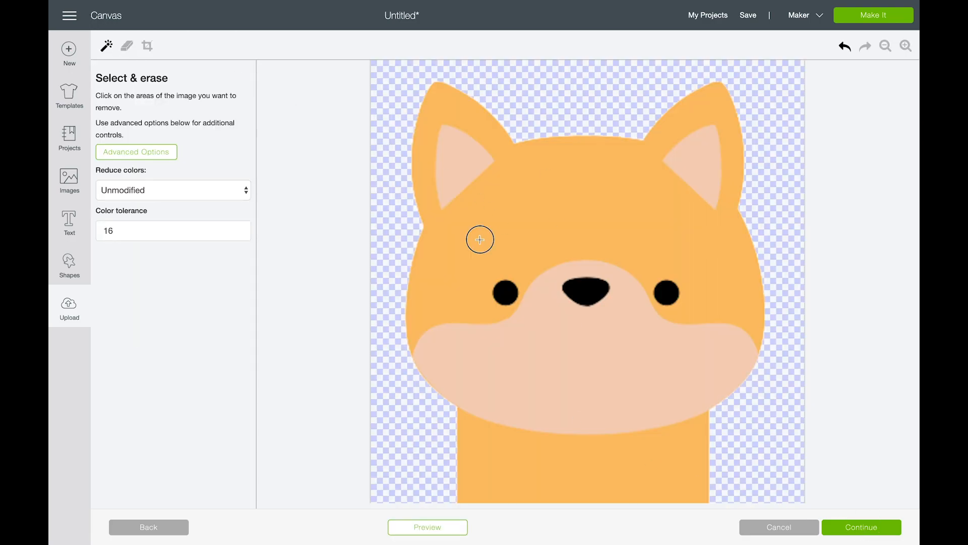
click(480, 240)
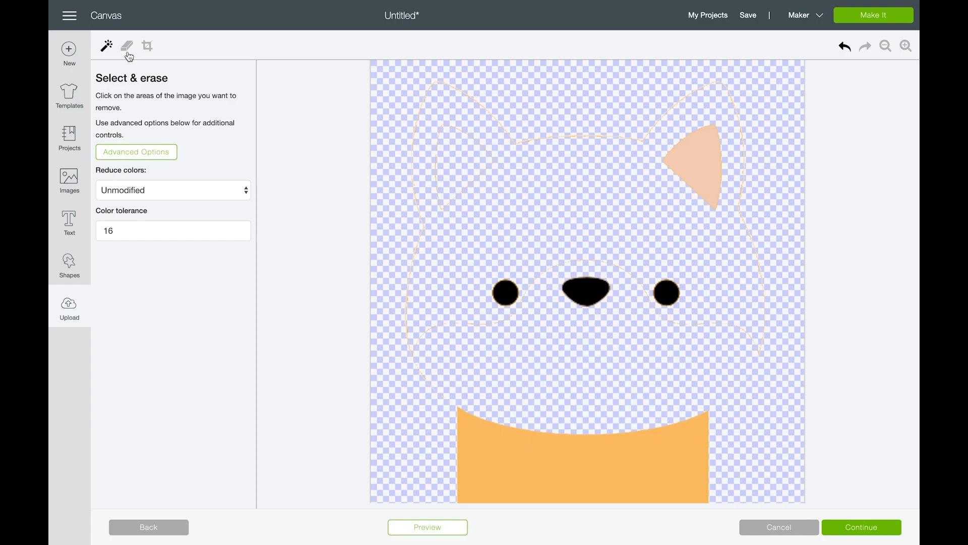
Step: Rub away leftover head outline traces and save the eyes and nose as a cut image
click(127, 45)
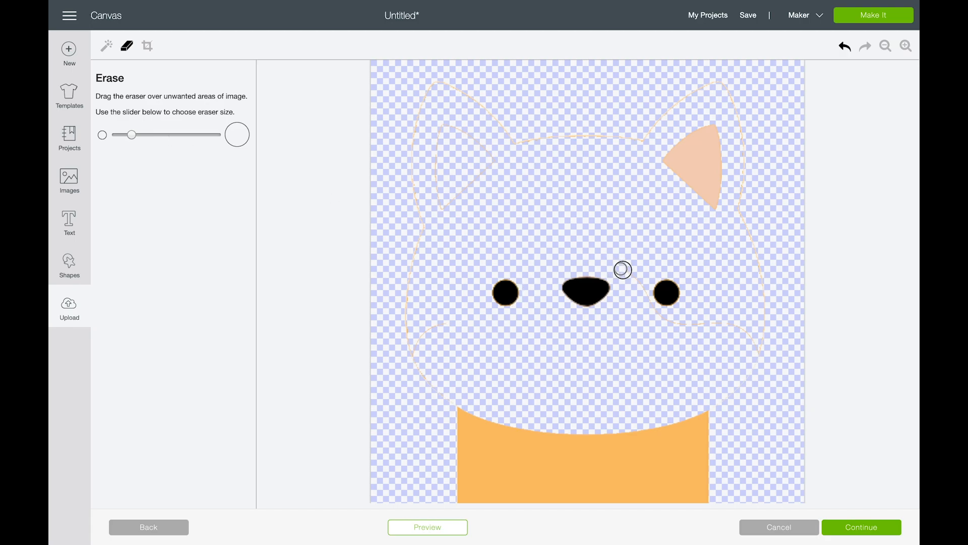
drag(622, 269, 649, 303)
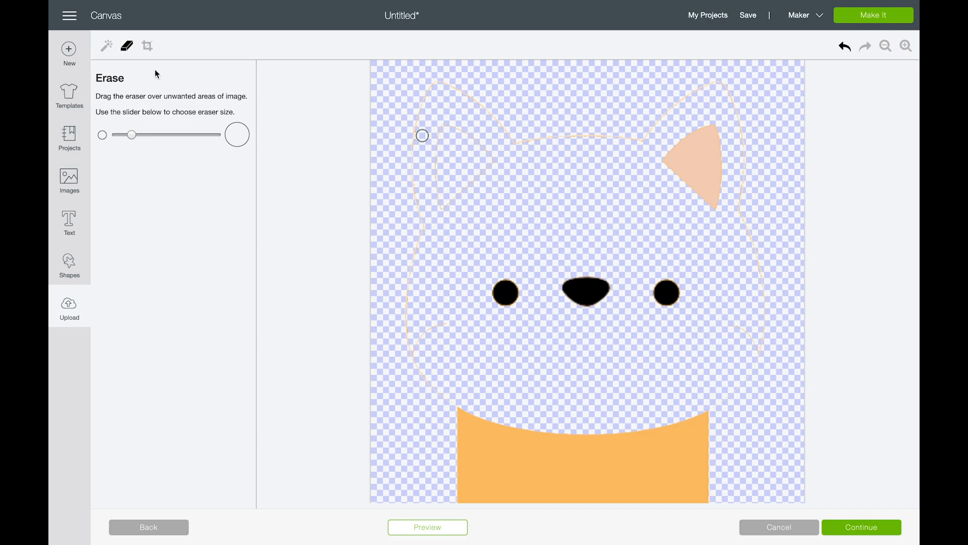
click(148, 46)
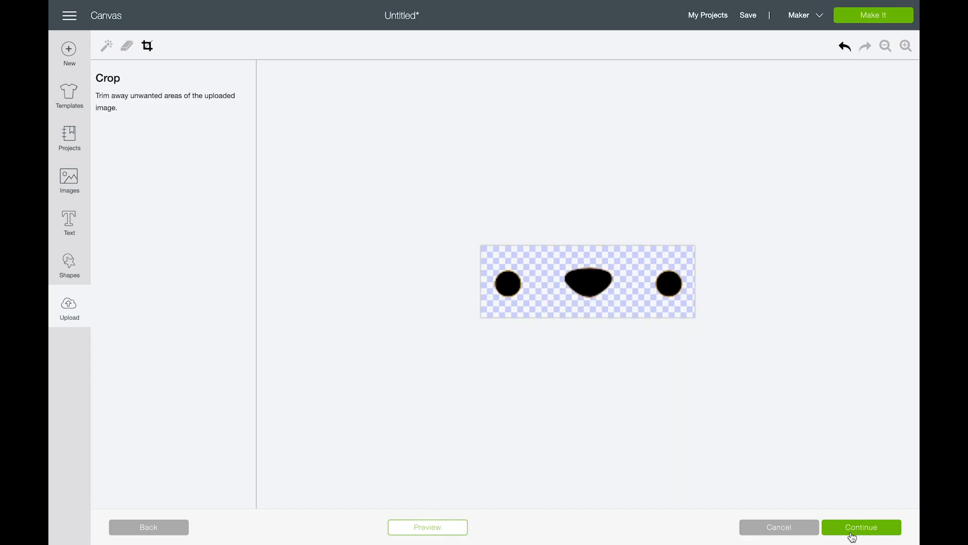
click(860, 527)
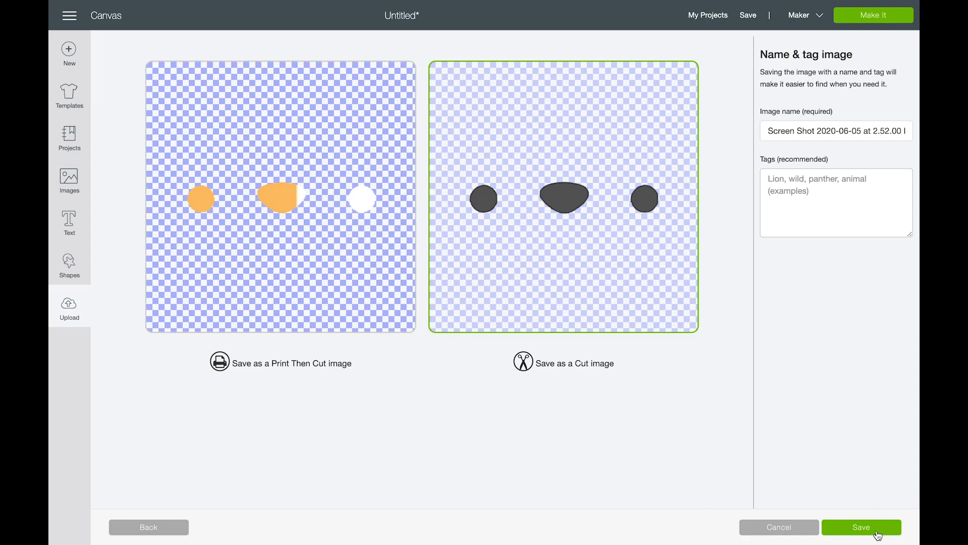
click(861, 526)
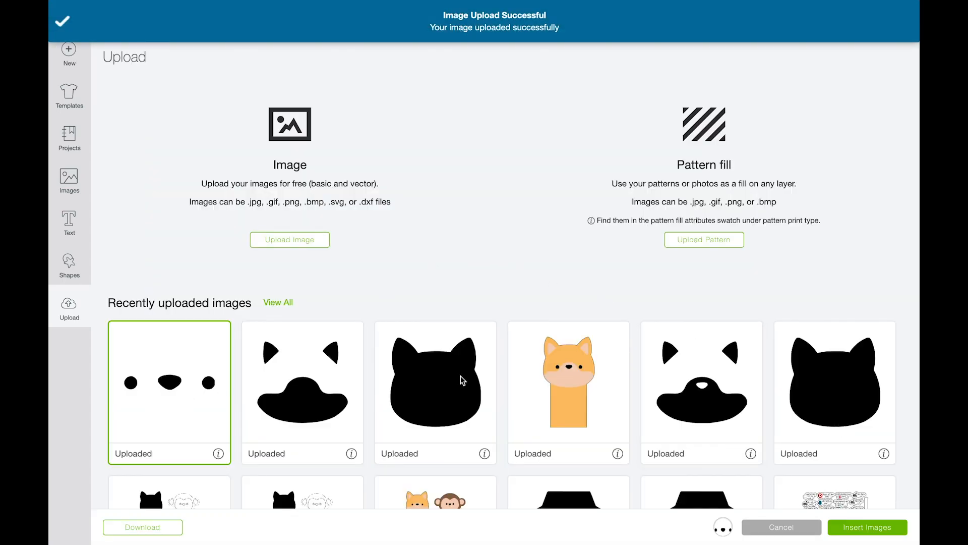
Step: Insert the eyes and nose onto the fox face and select both puppets together
click(867, 526)
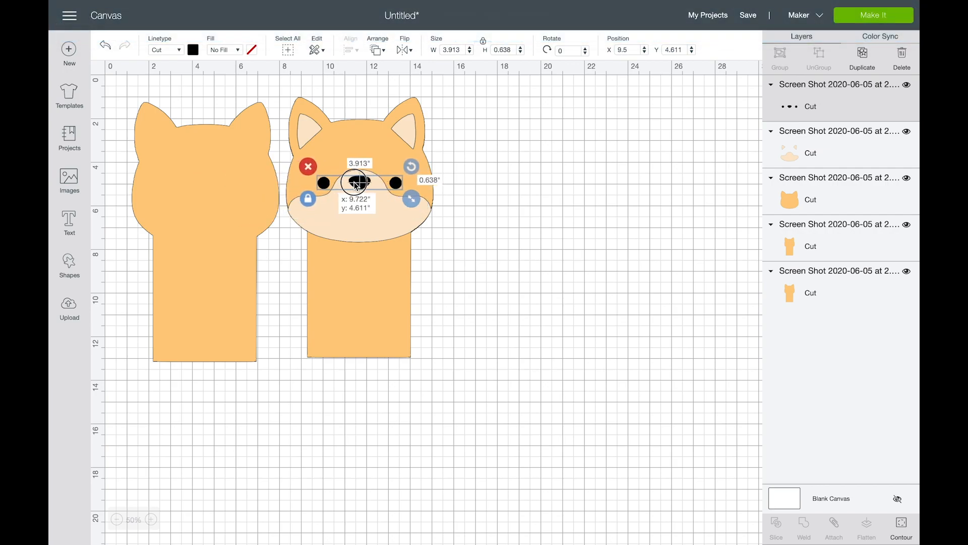
click(286, 49)
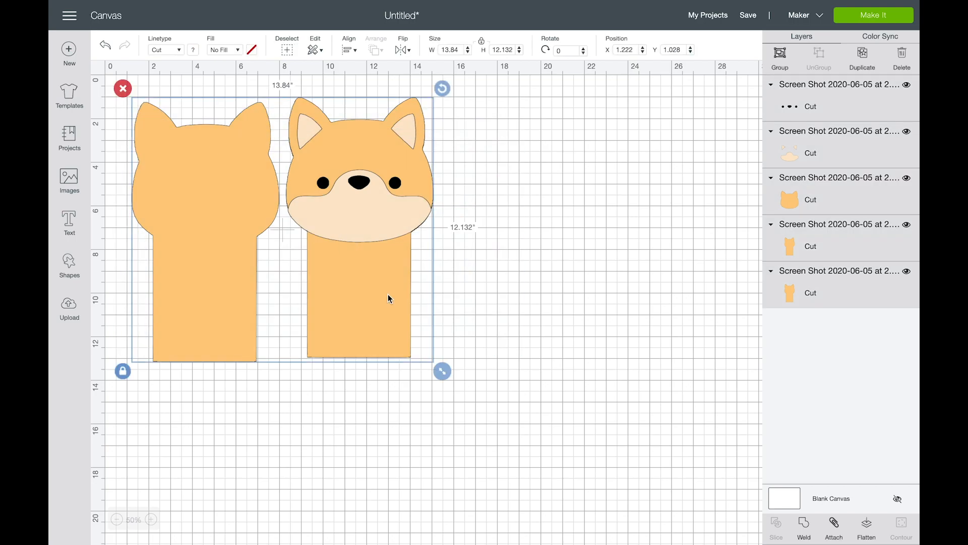
drag(442, 370, 273, 232)
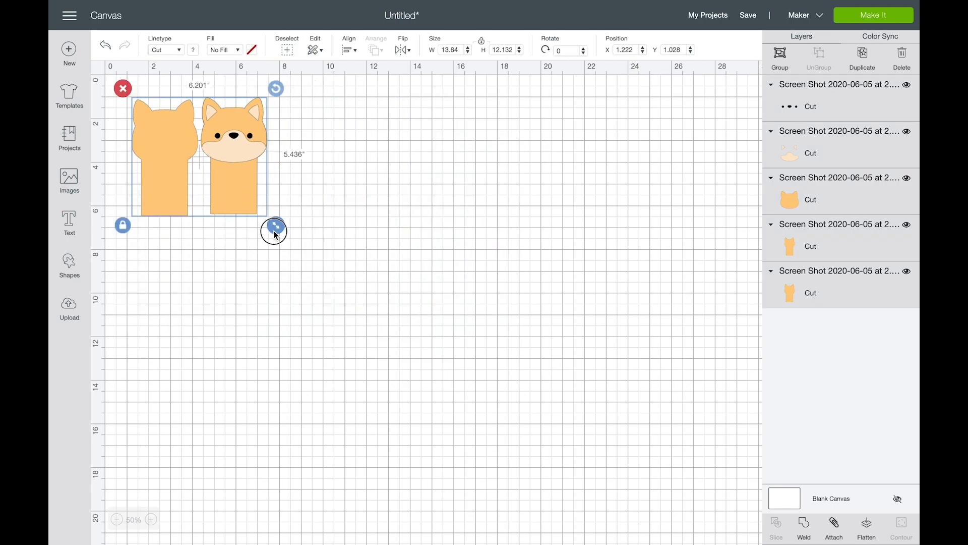
drag(274, 229, 255, 221)
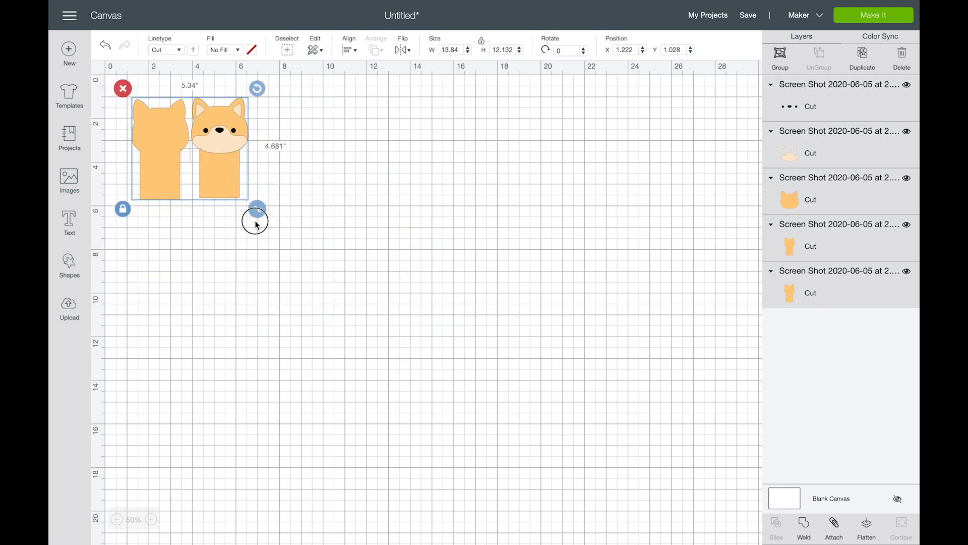
Step: Shrink both puppets to about 4.4 by 3.9 inches, deselect, and start another upload
drag(255, 206, 251, 204)
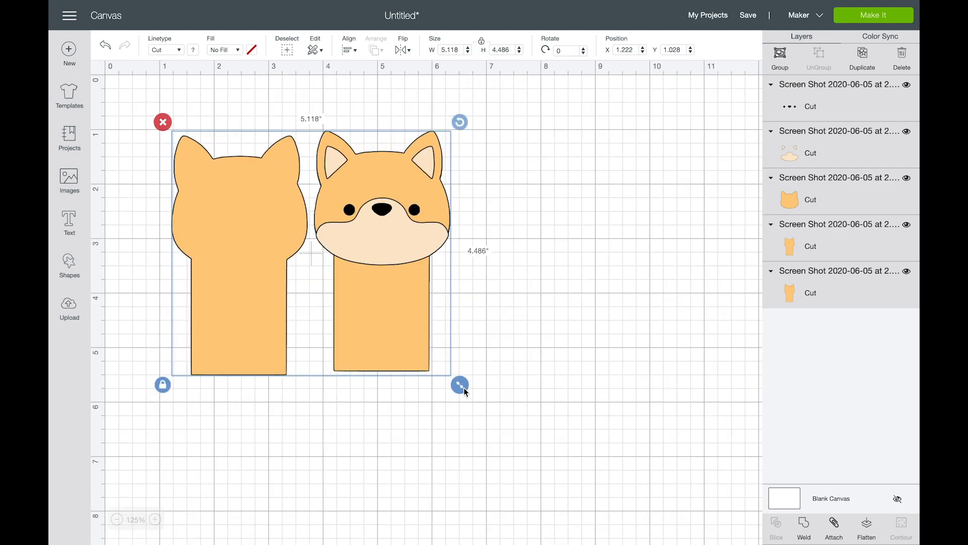
drag(460, 384, 421, 351)
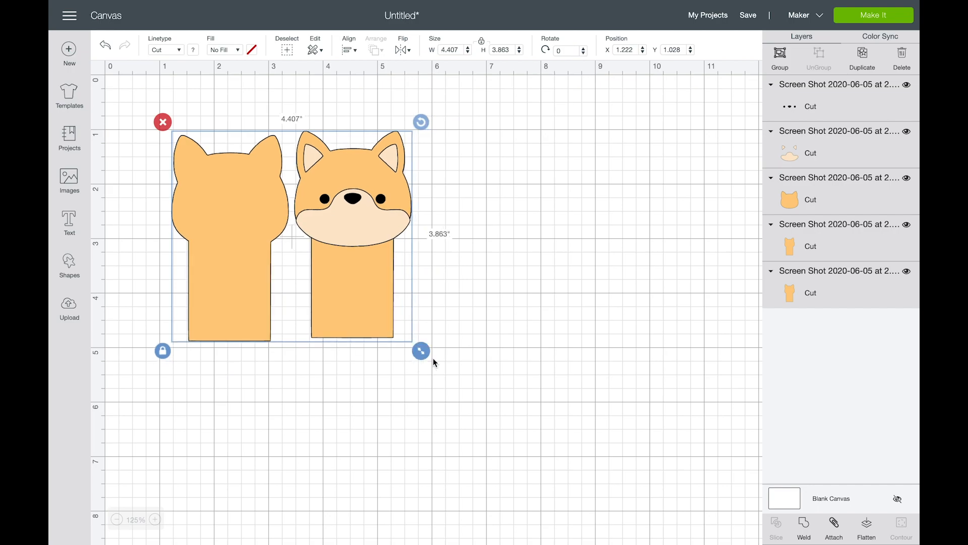
click(716, 179)
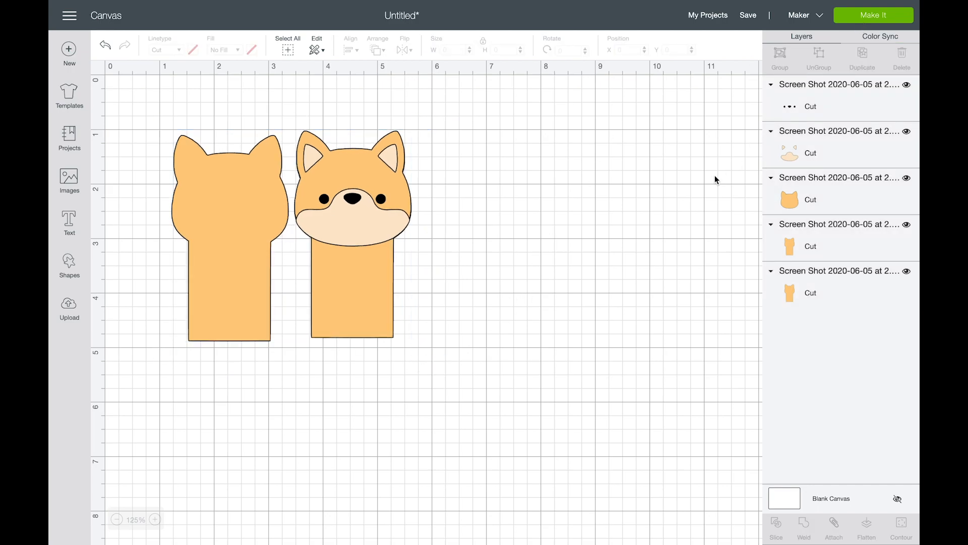
click(874, 15)
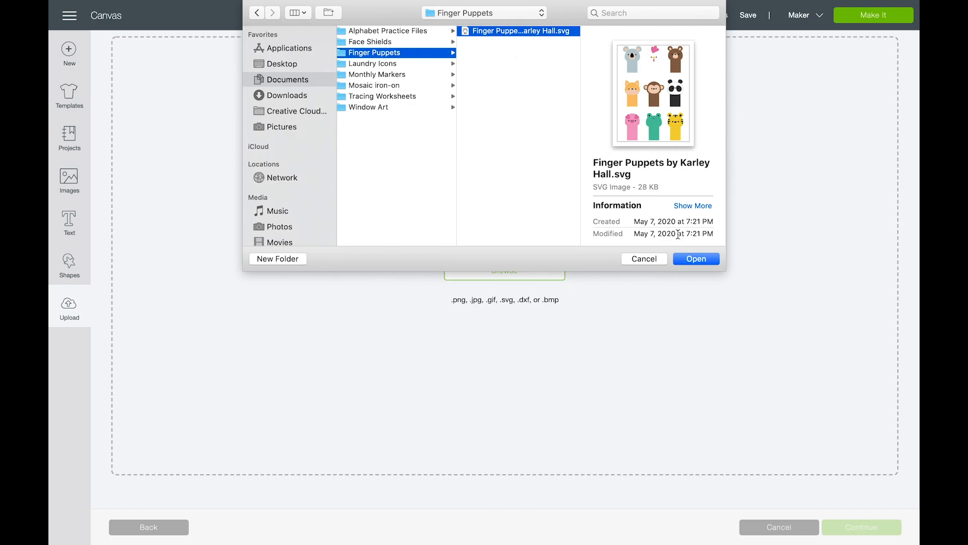
Step: Upload the Finger Puppets SVG file and insert it onto the canvas
click(695, 258)
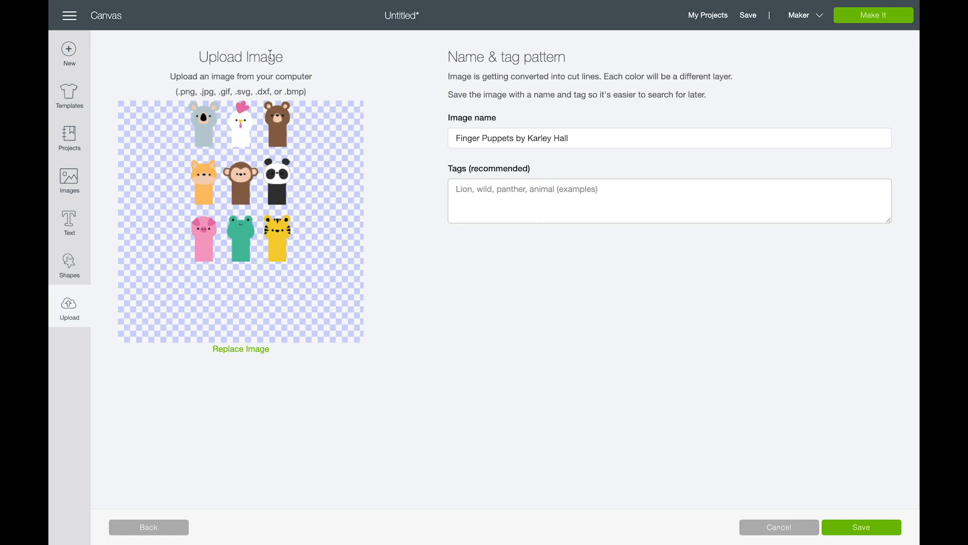
mouse_move(426, 220)
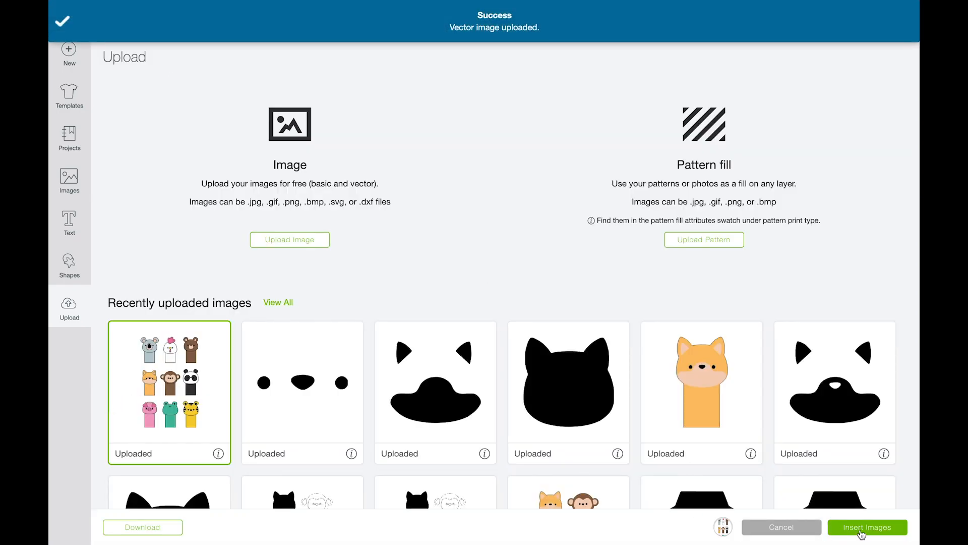
click(866, 526)
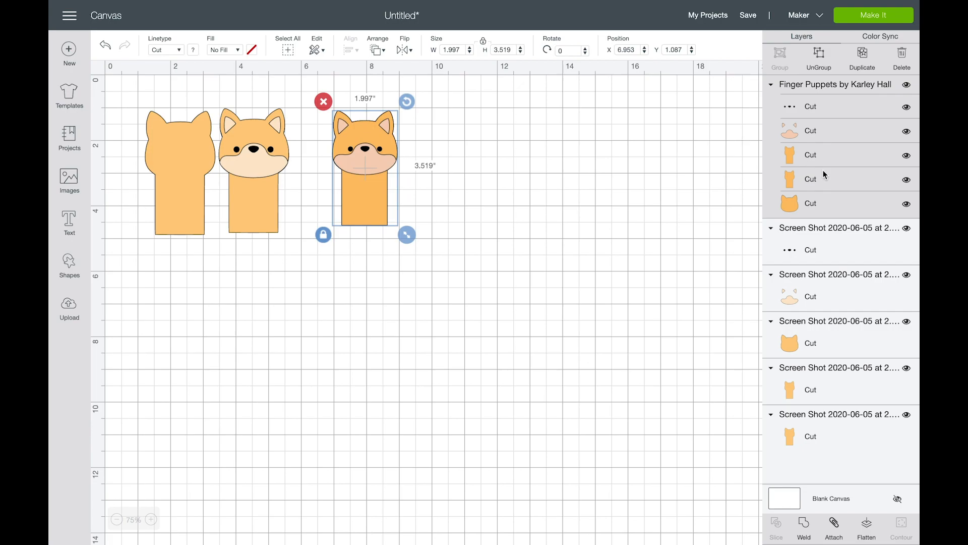
mouse_move(822, 193)
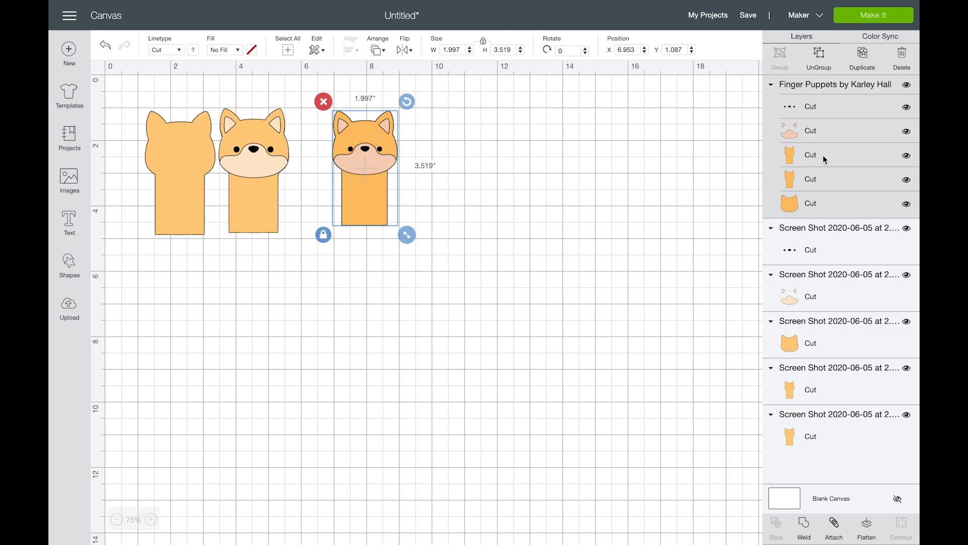
mouse_move(832, 176)
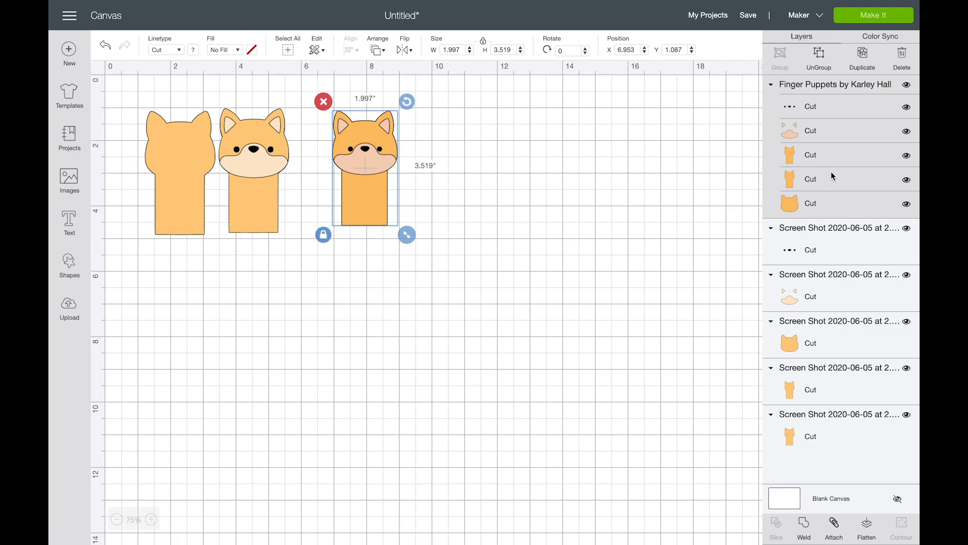
Step: Enlarge the SVG fox to about 2.196 by 3.871 inches, zoom in and select it to check
drag(405, 234, 415, 245)
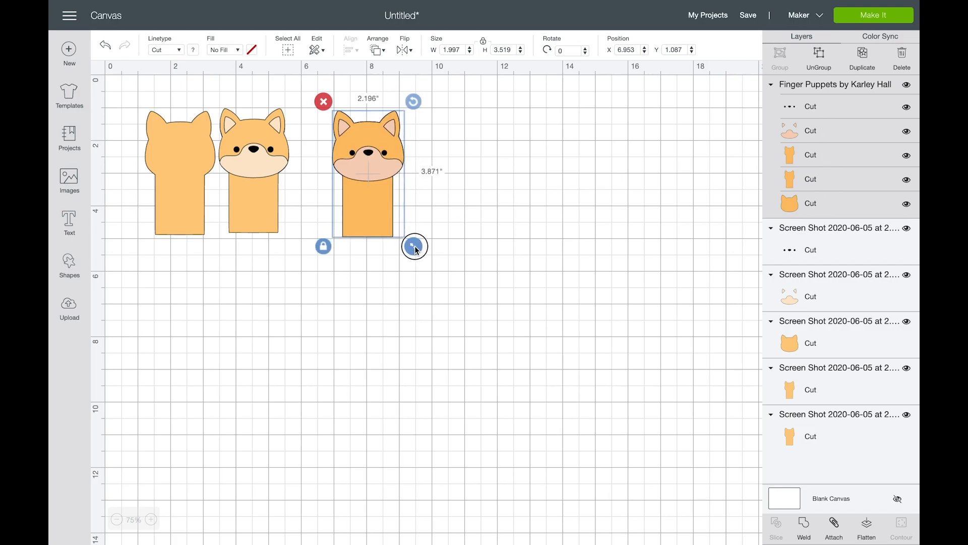
drag(414, 246, 404, 243)
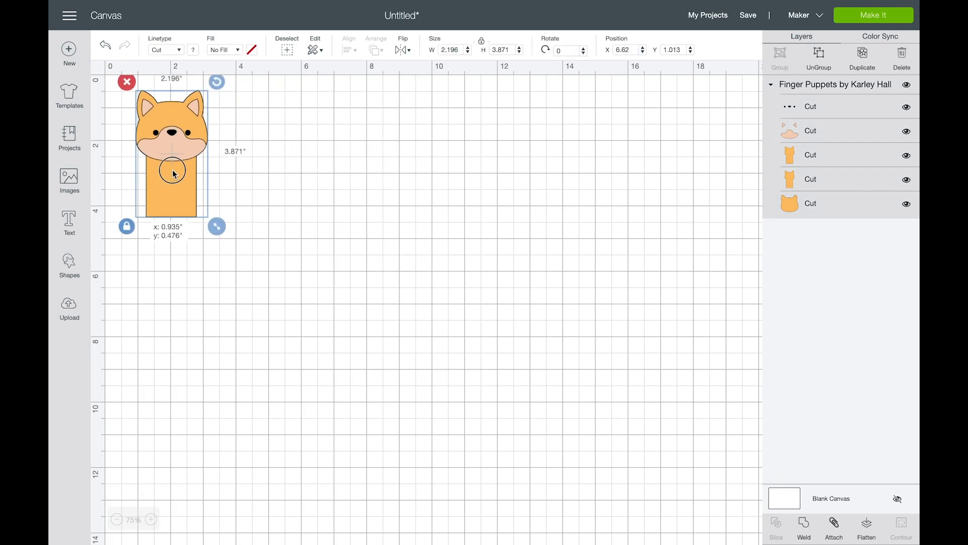
click(154, 519)
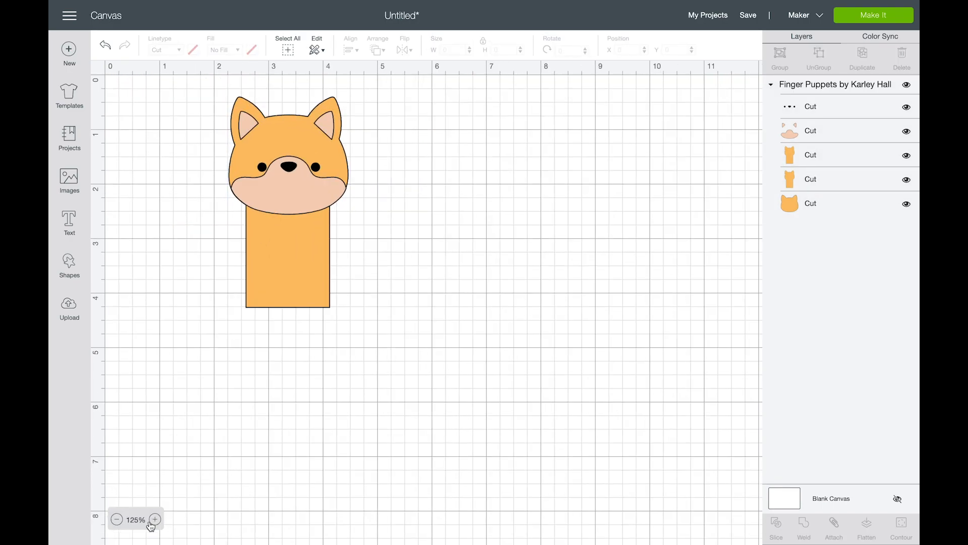
click(287, 216)
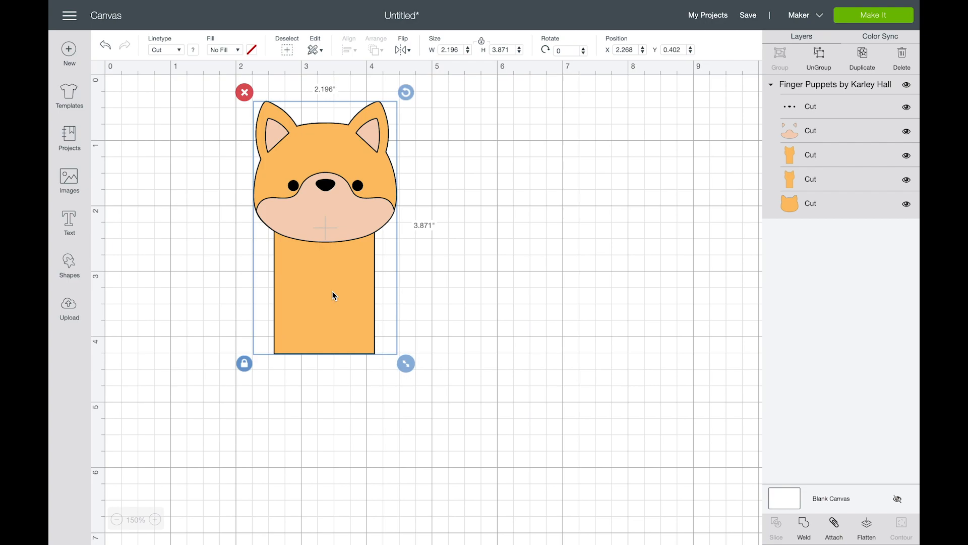